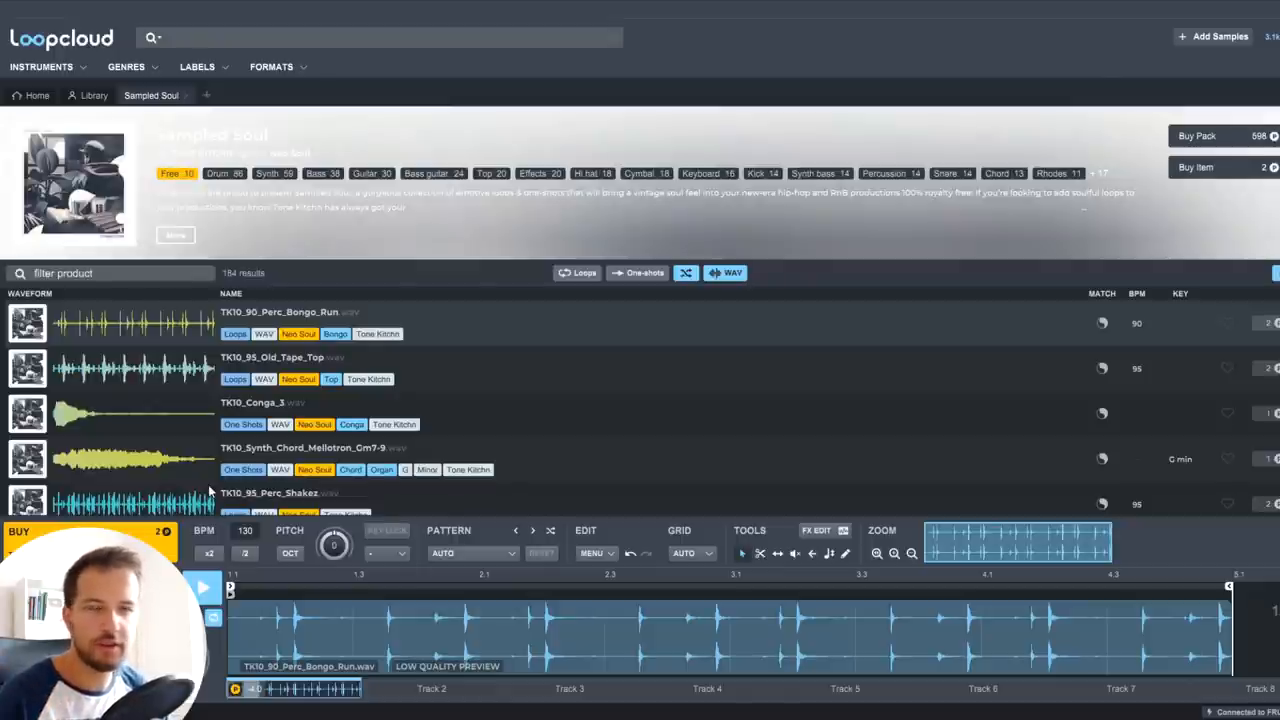
Step: Preview the bongo run loop from the Sampled Soul pack
click(216, 172)
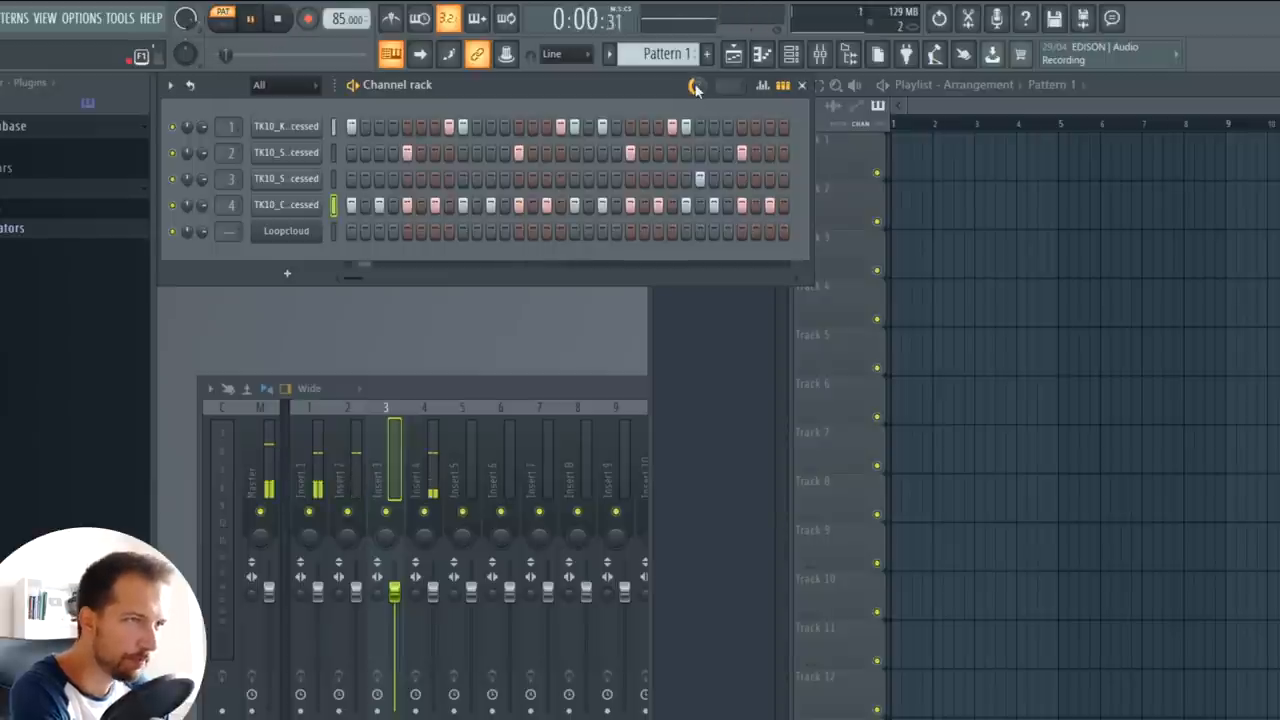
Step: Toggle a step on one of the four drum sample channels to build the beat
click(308, 18)
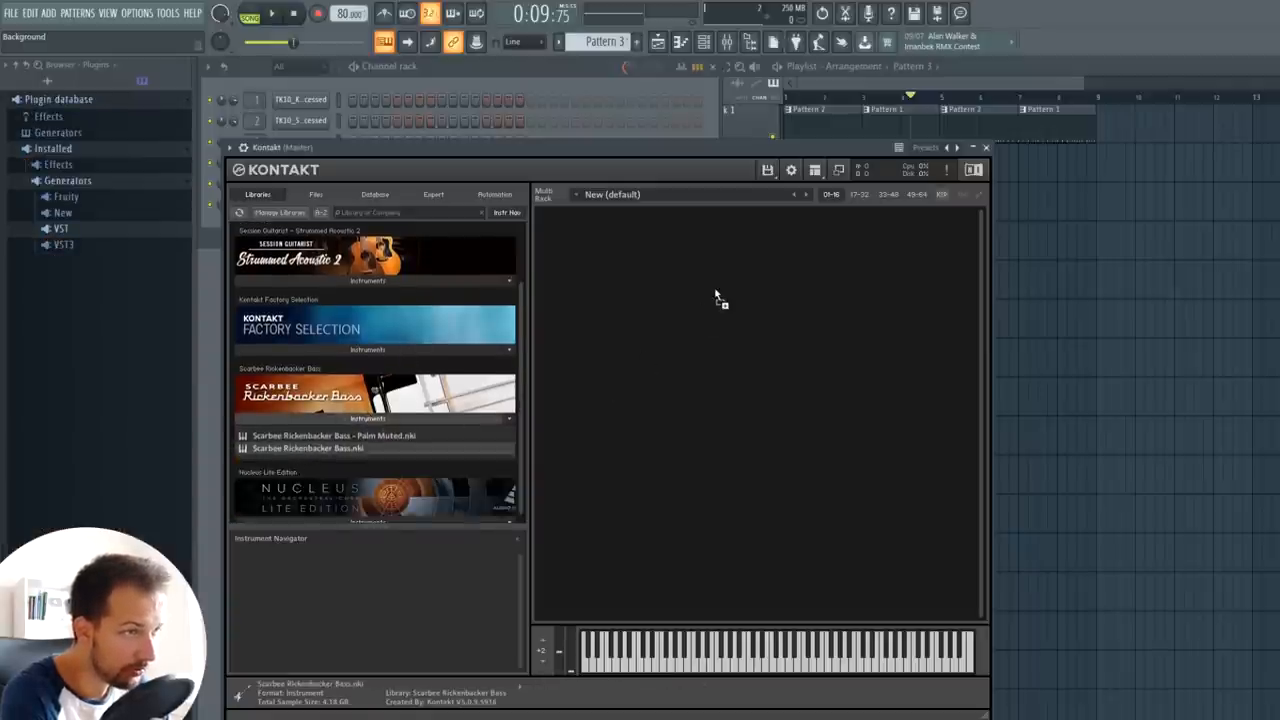
Step: Load the Scarbee Rickenbacker Bass .nki into Kontakt and place a first bass note
double_click(308, 448)
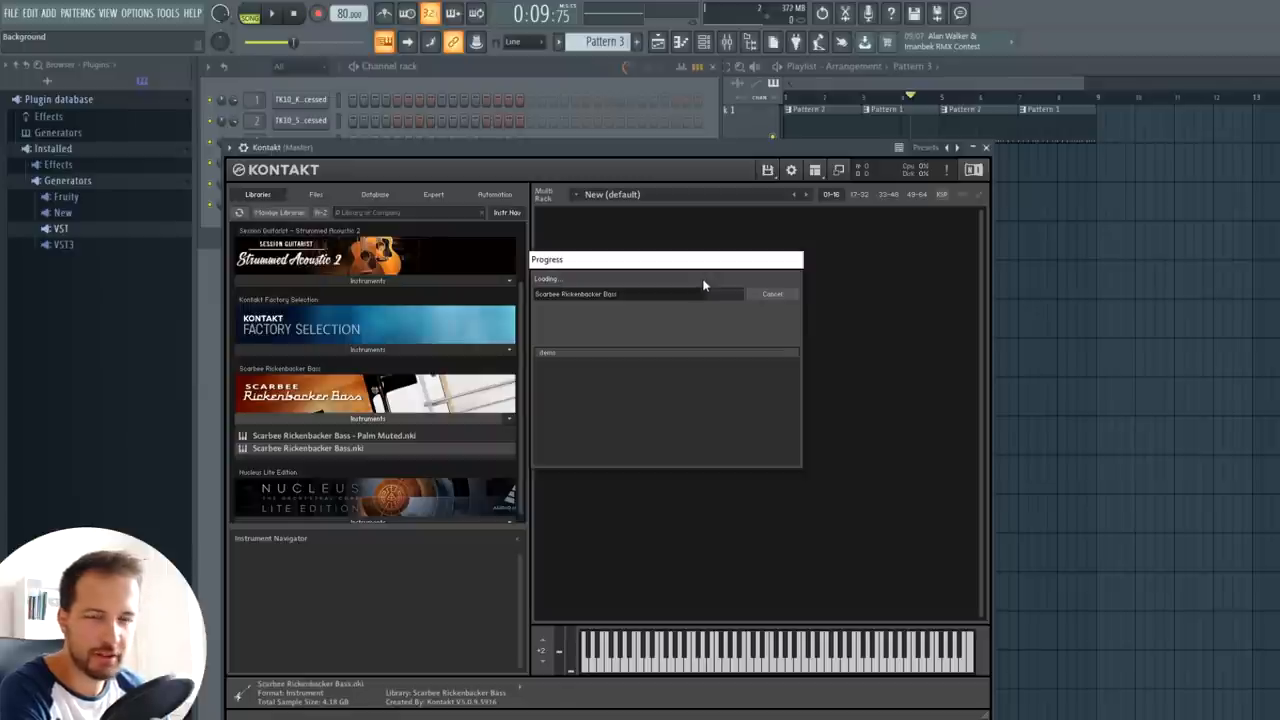
mouse_move(710, 278)
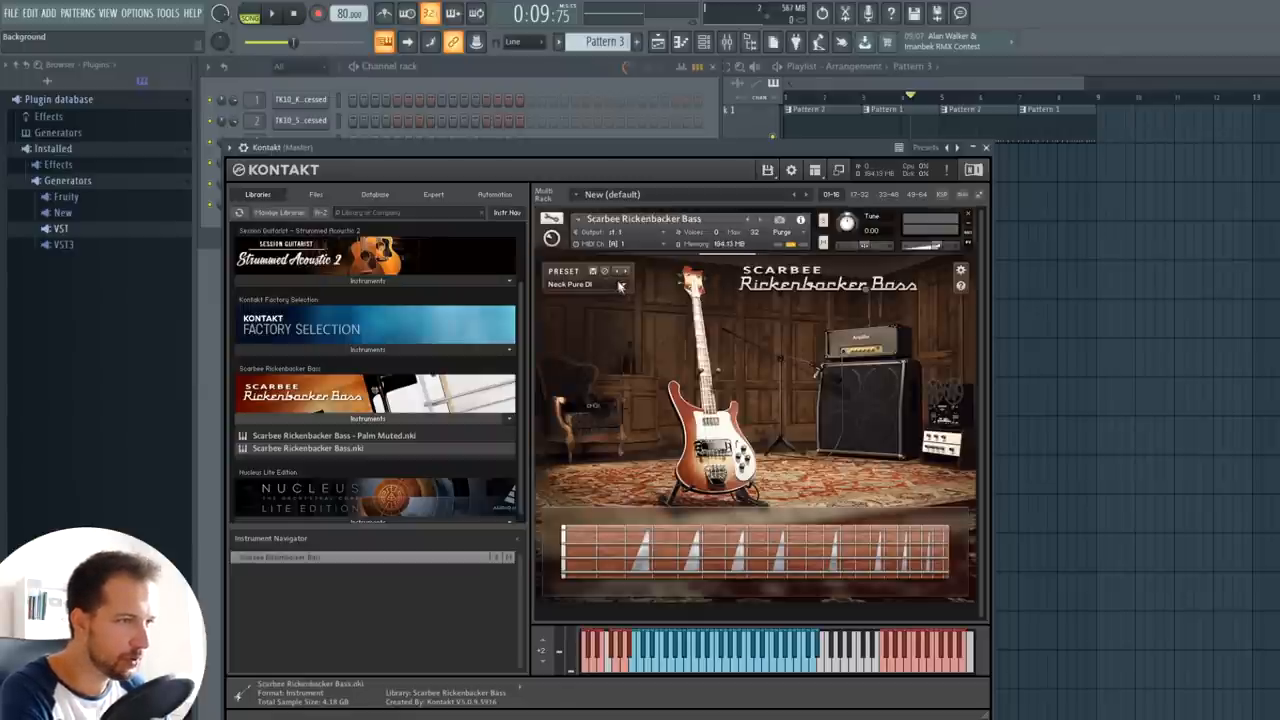
click(588, 284)
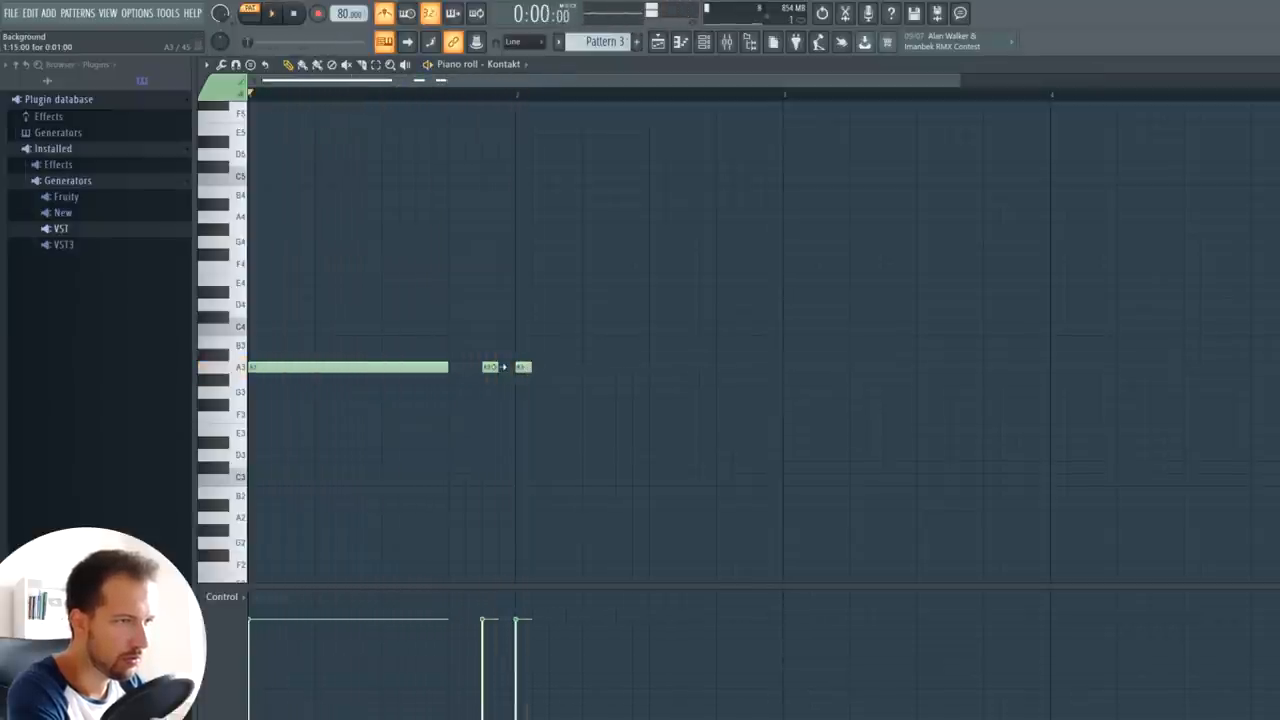
Step: Draw a short bass phrase: a held note, another note, and a lower note ending it
click(272, 12)
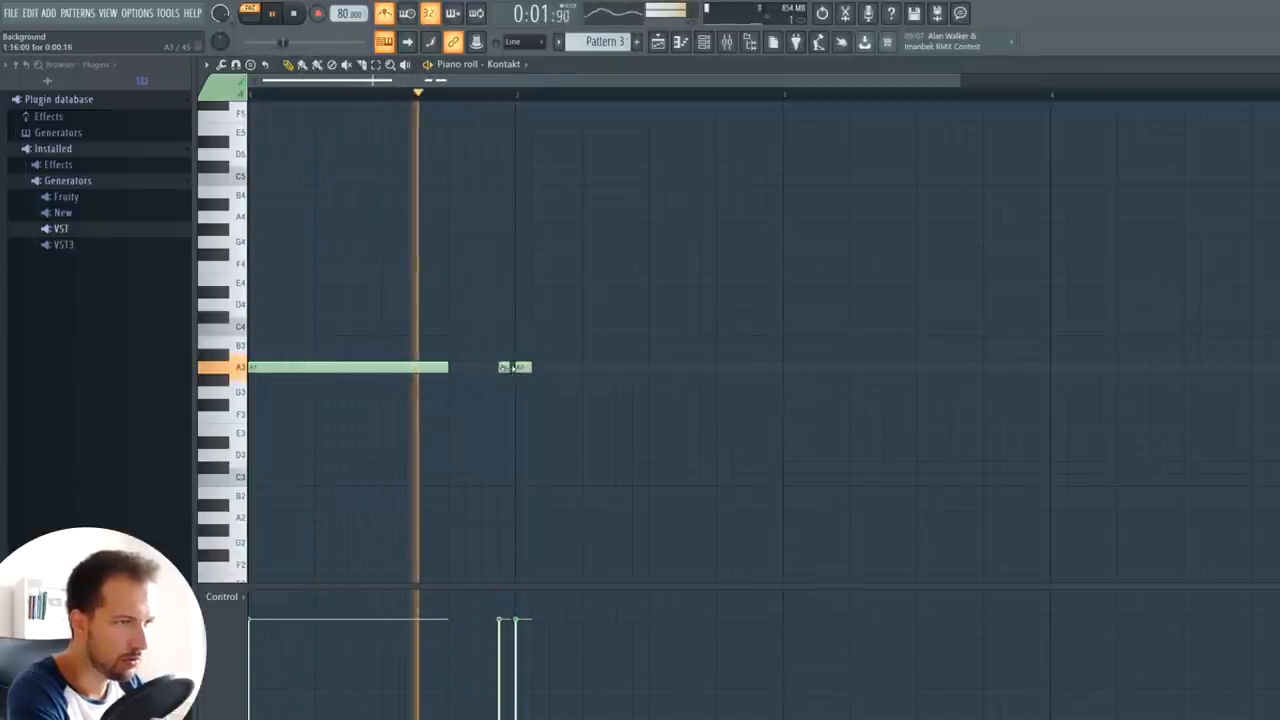
drag(500, 368, 650, 368)
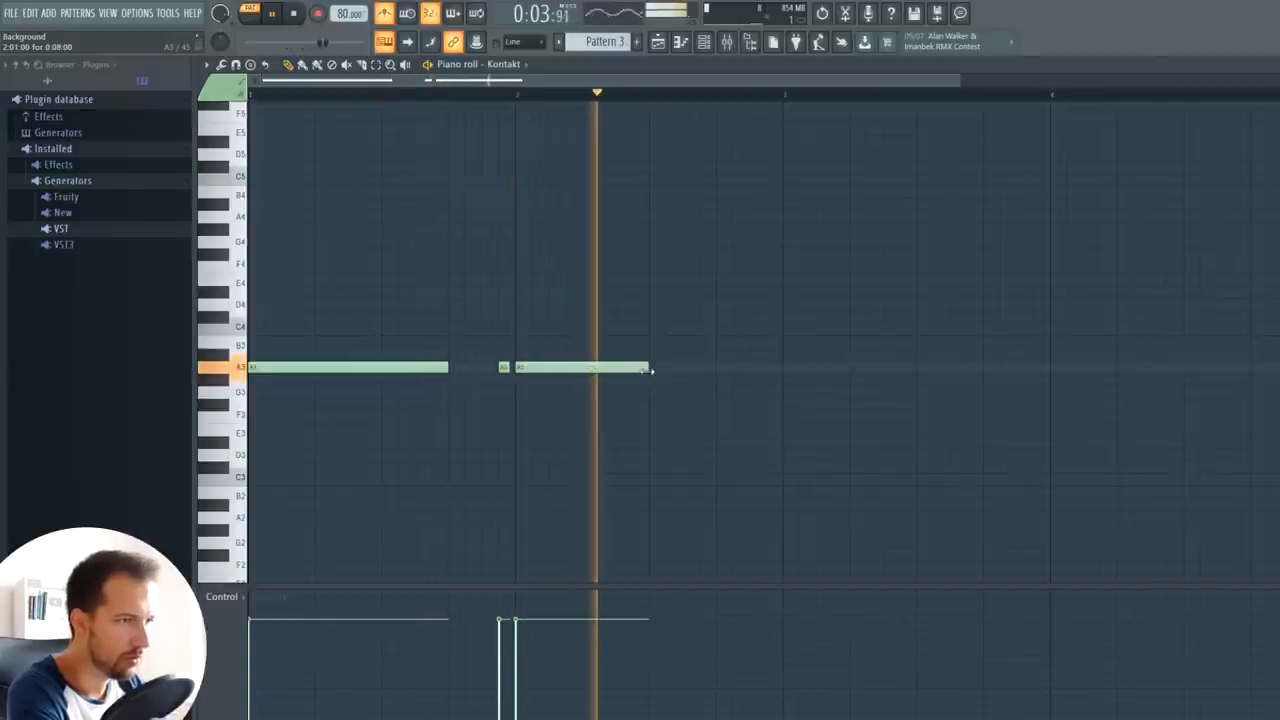
click(292, 12)
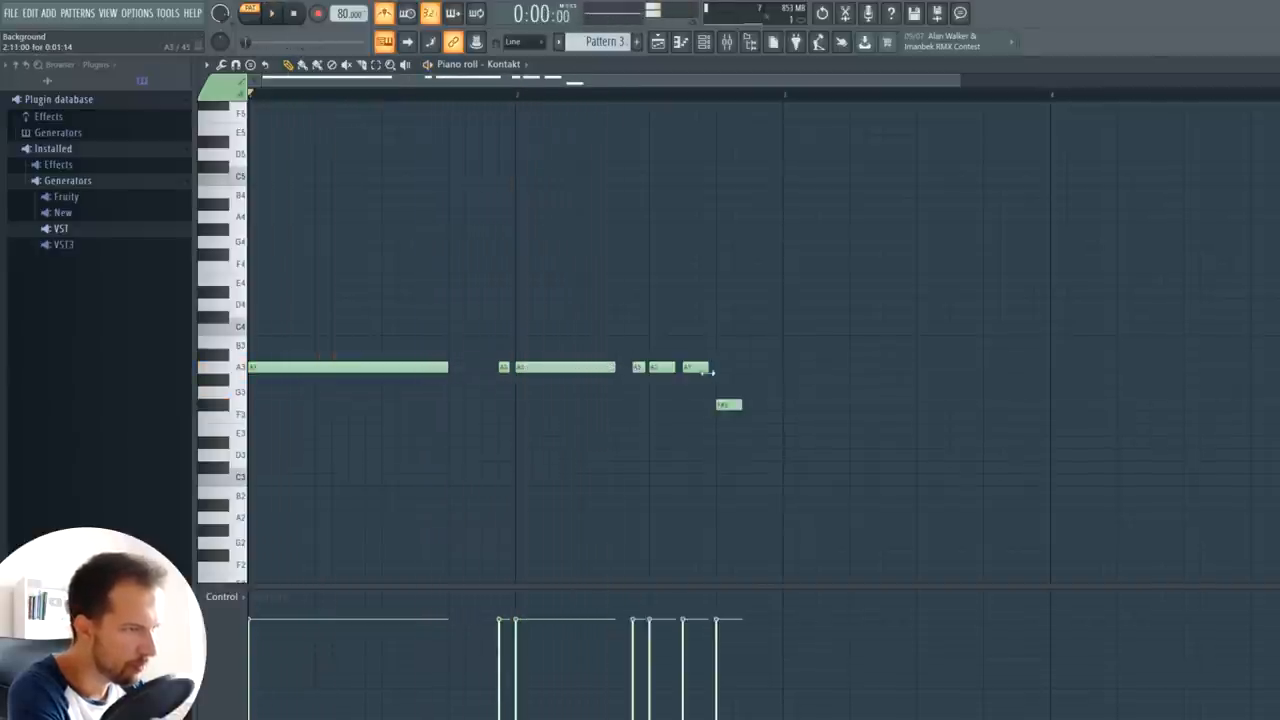
drag(728, 404, 728, 430)
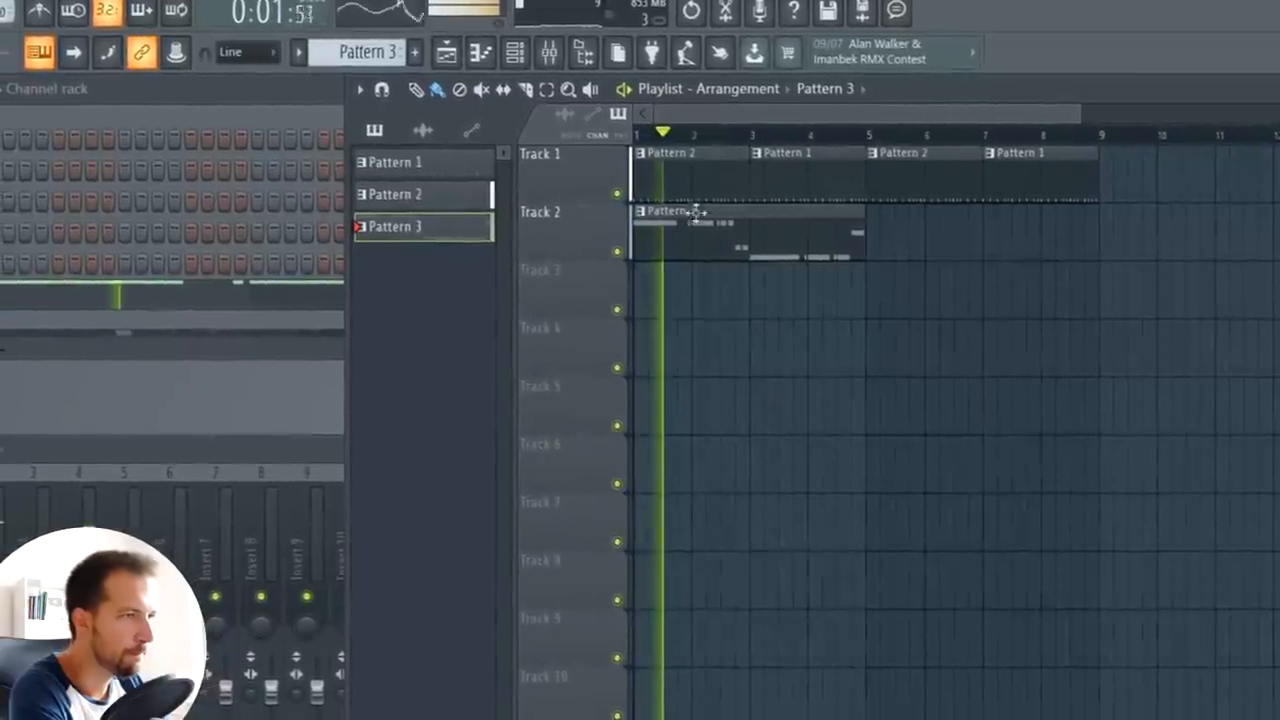
Step: Place the bass Pattern 3 on playlist Track 2 and bring up the snare channel's settings
click(396, 194)
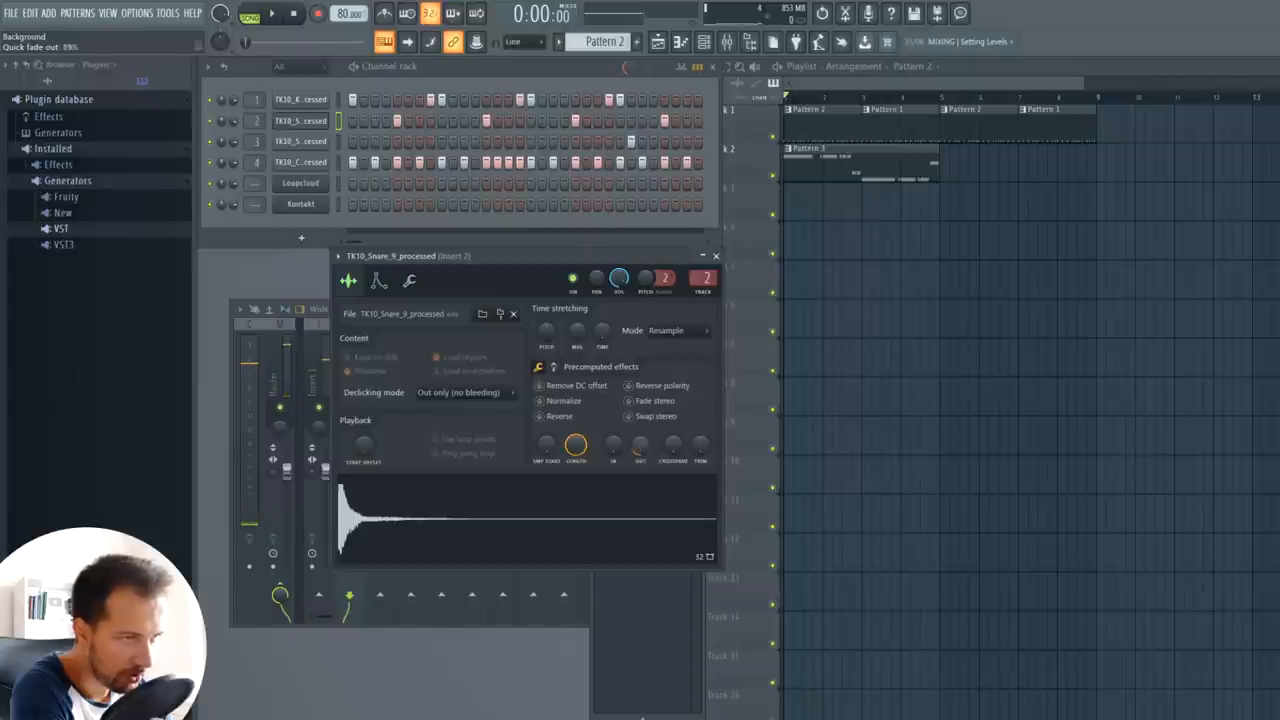
click(640, 444)
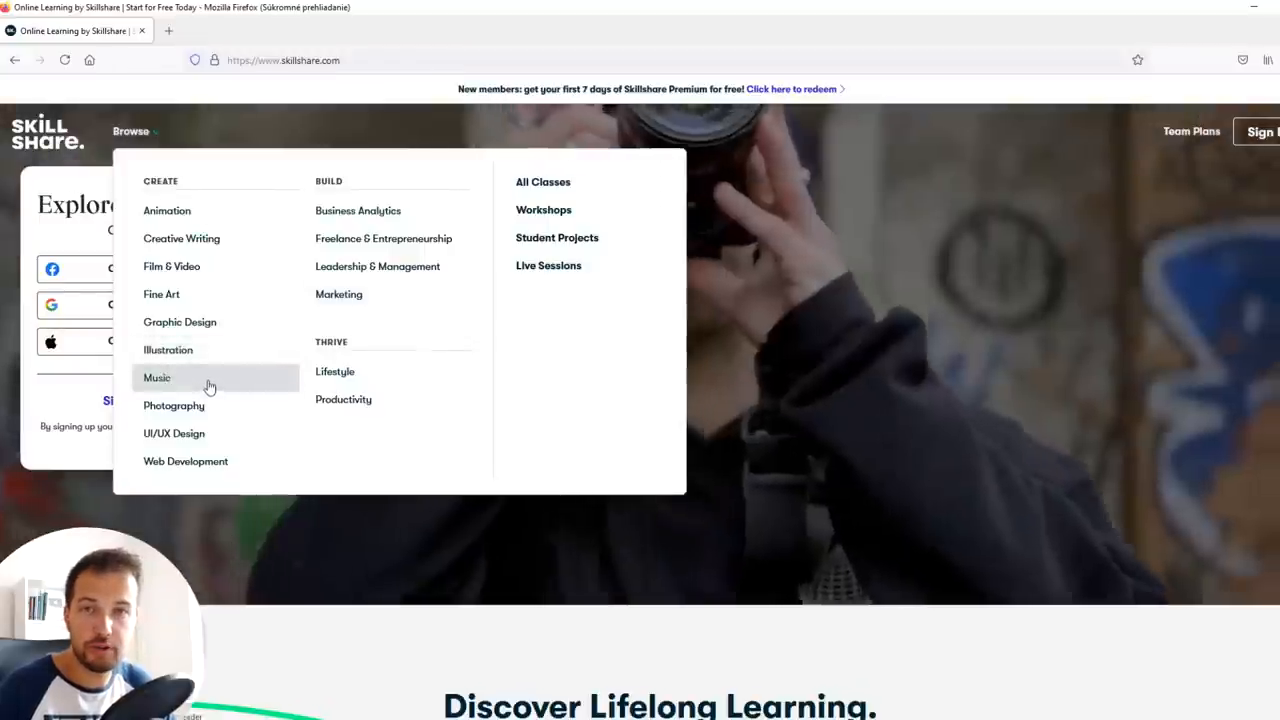
Step: Browse the Music classes category and look through its listings
click(156, 376)
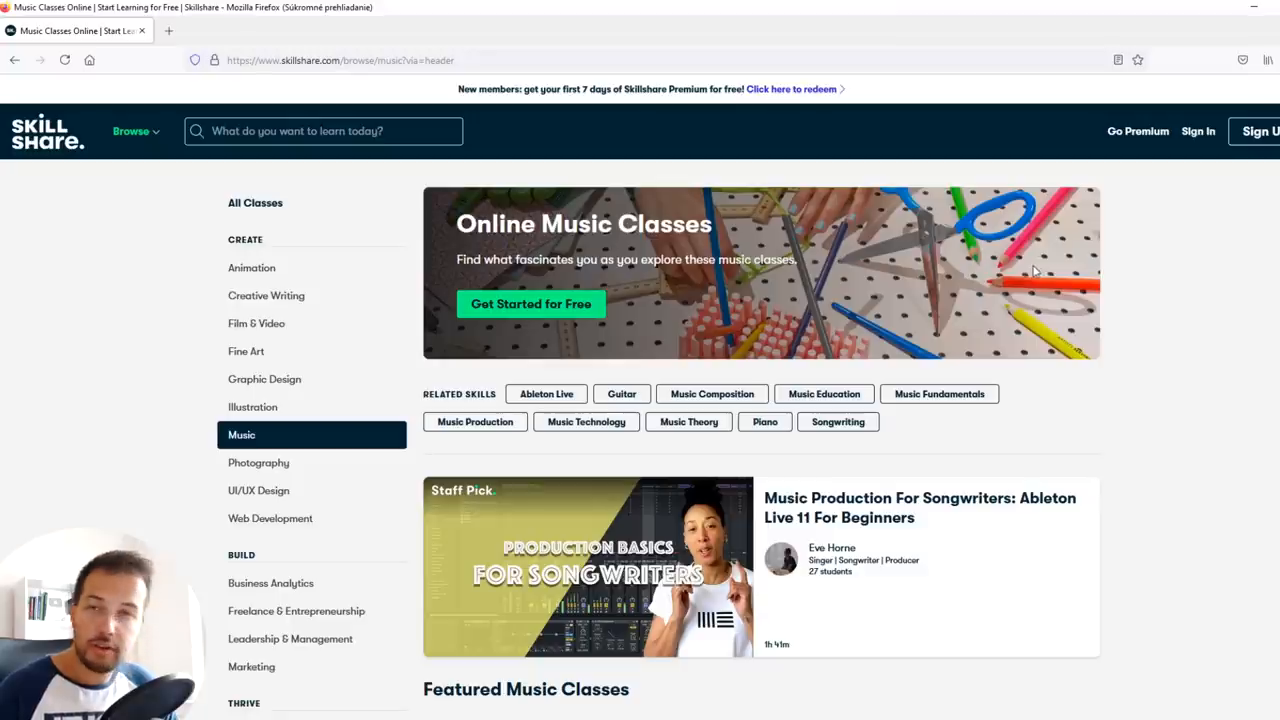
scroll(down, 3)
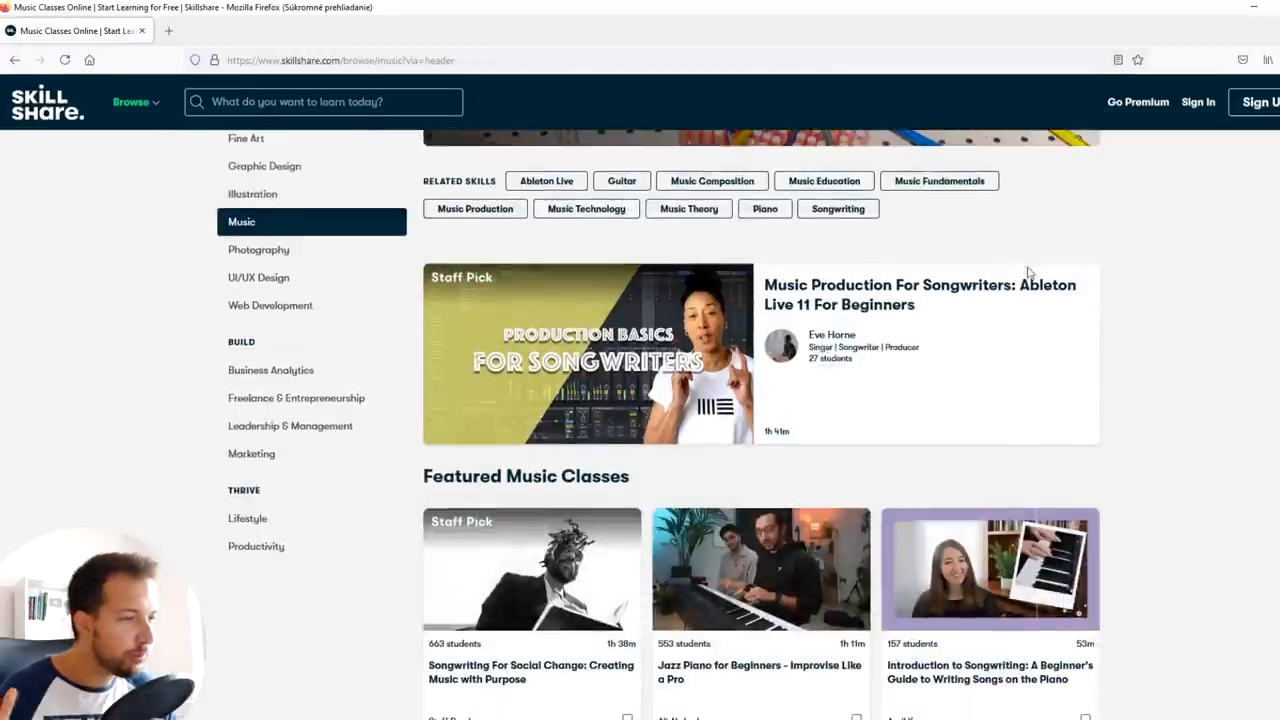
scroll(down, 3)
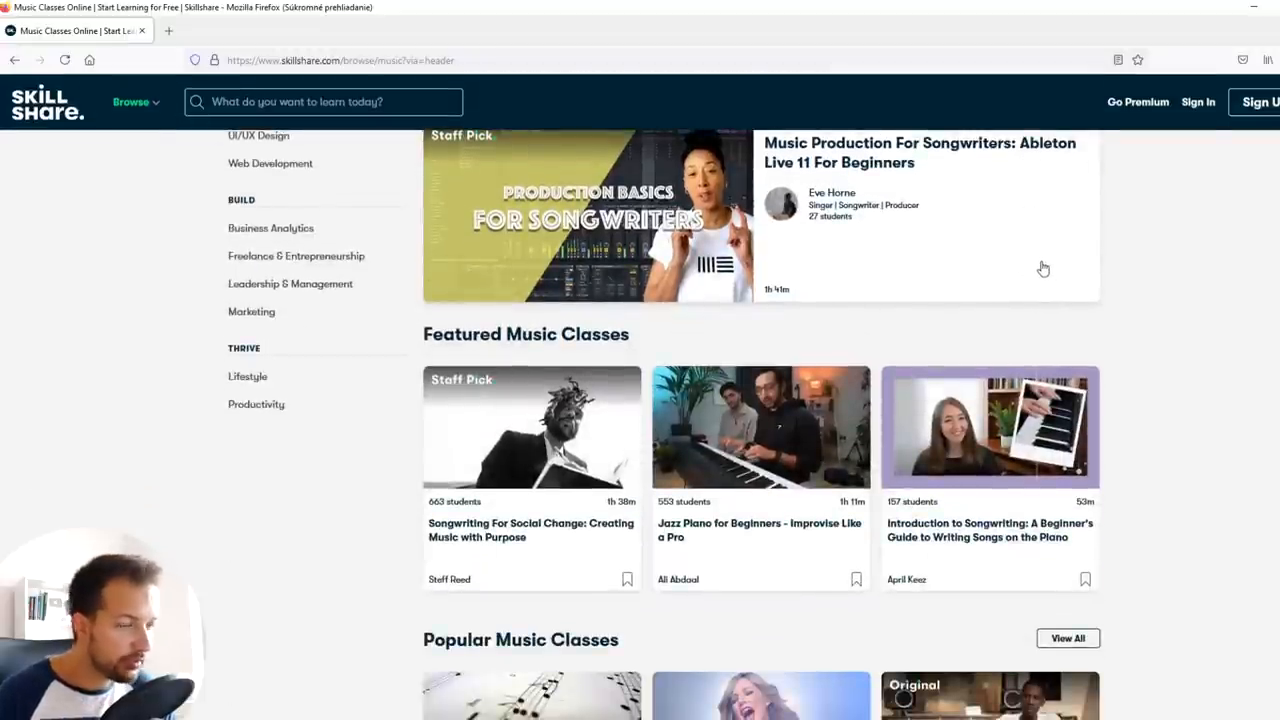
mouse_move(1036, 268)
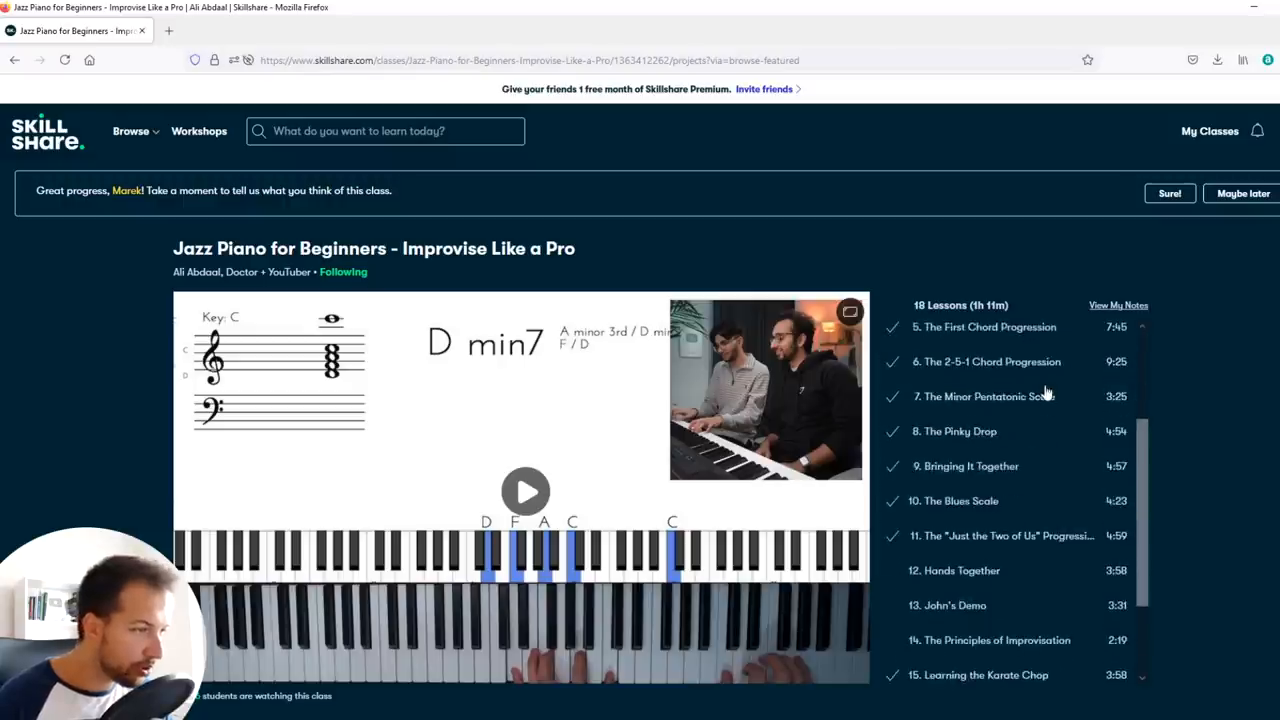
scroll(down, 3)
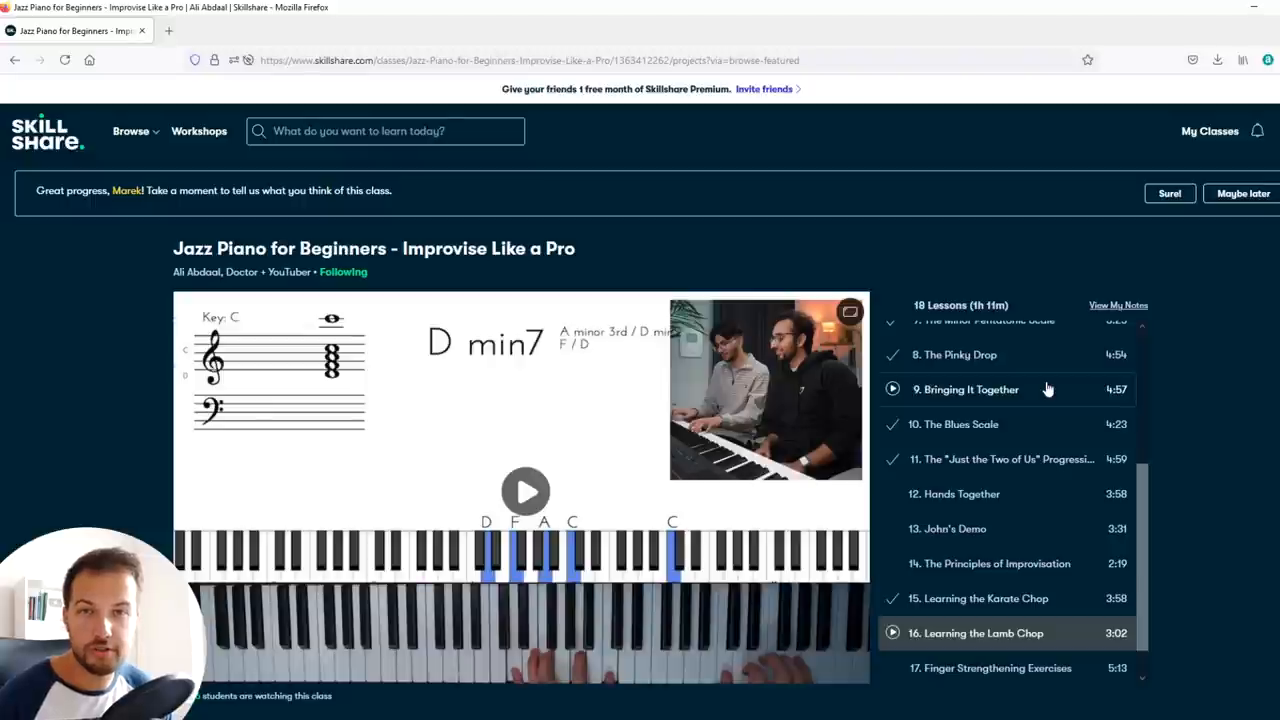
Step: Search Skillshare for 'fl studio' to find courses like the Music Producer Masterclass
text(fl studio)
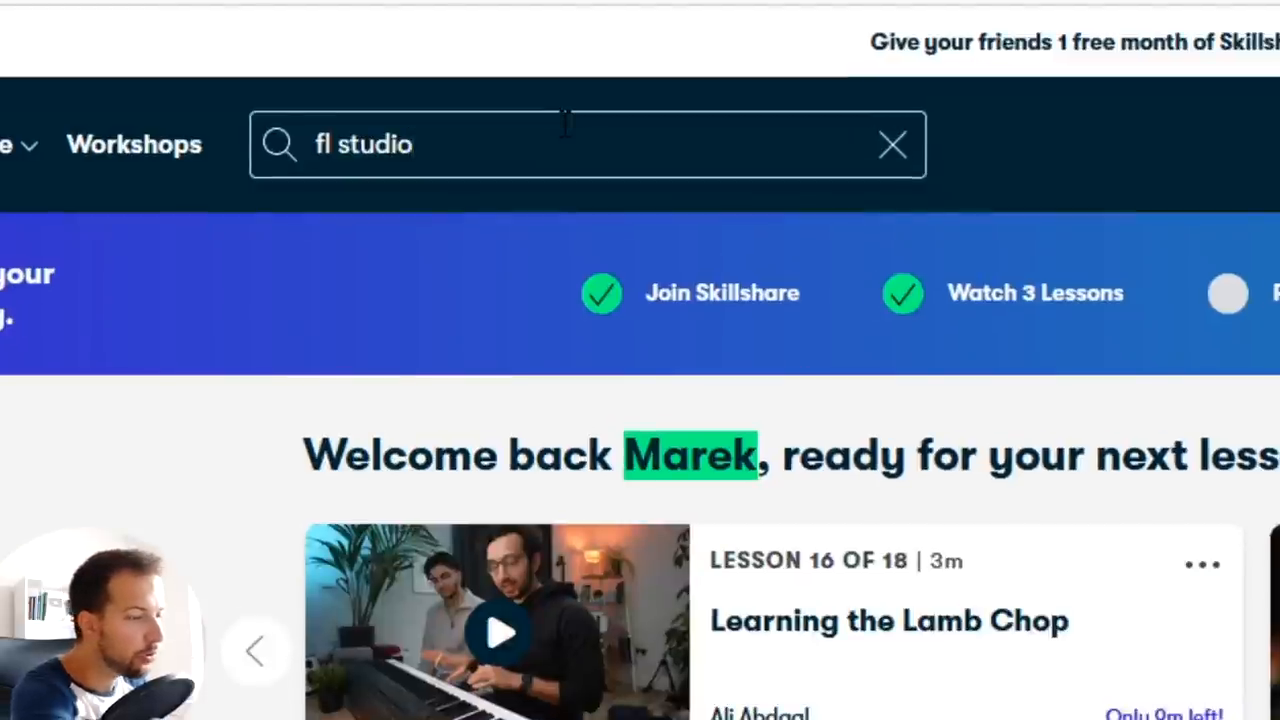
key(Return)
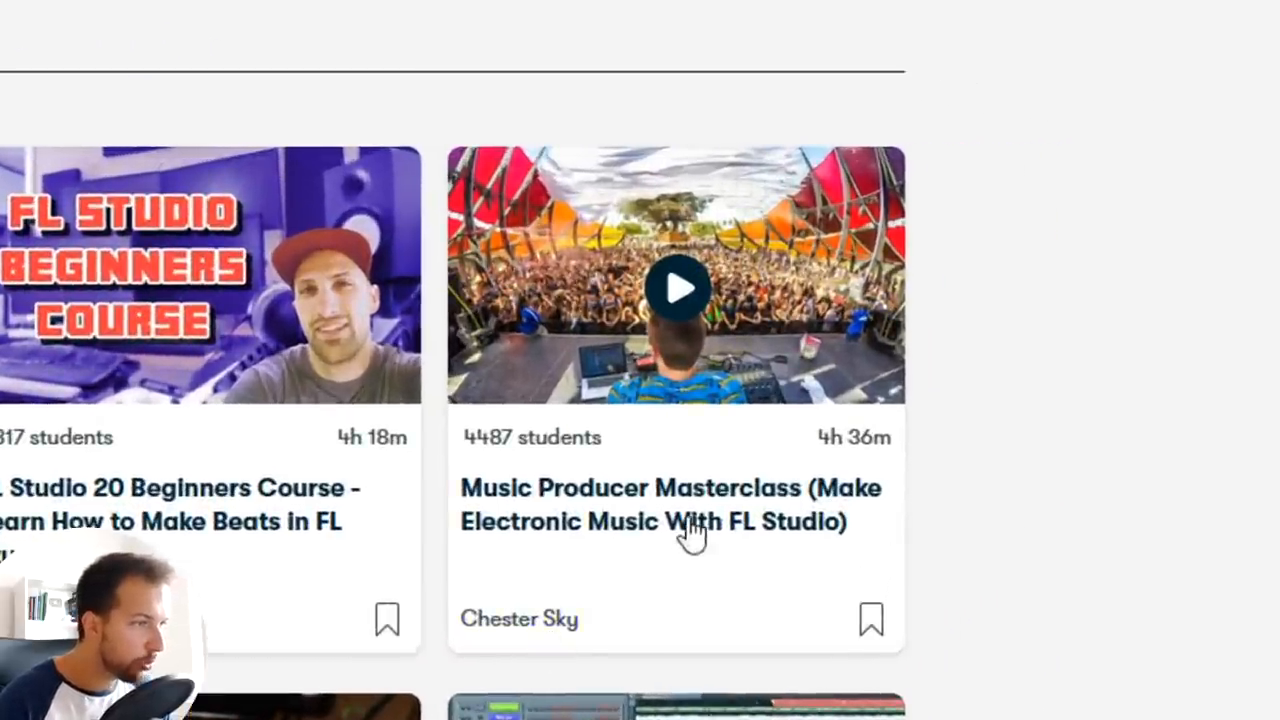
mouse_move(764, 544)
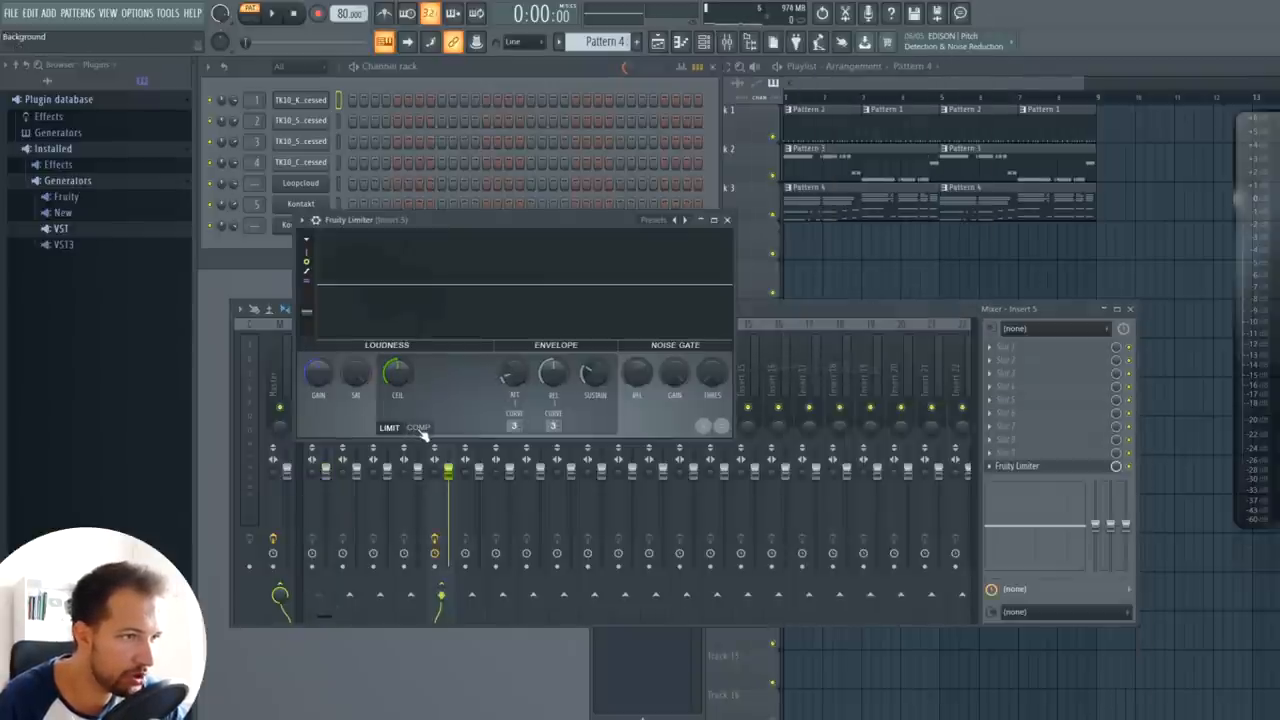
Step: Switch the Fruity Limiter to its COMP compression settings
click(418, 428)
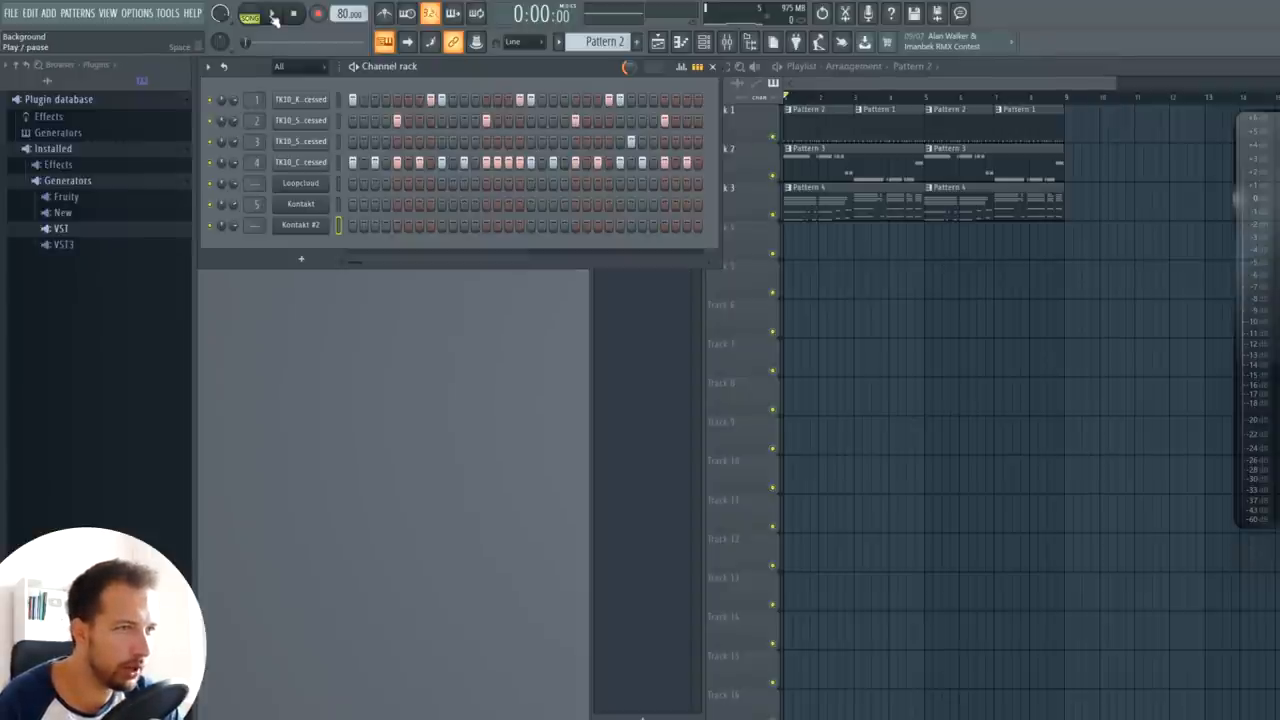
click(272, 12)
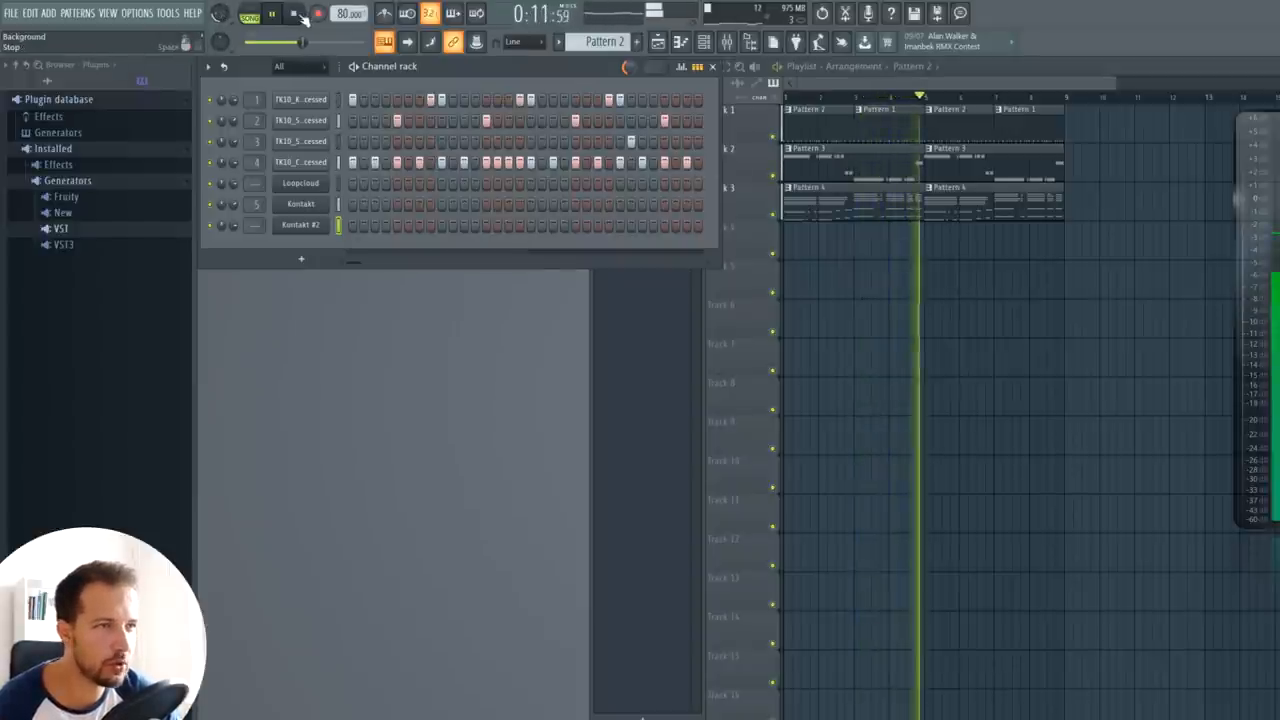
click(294, 12)
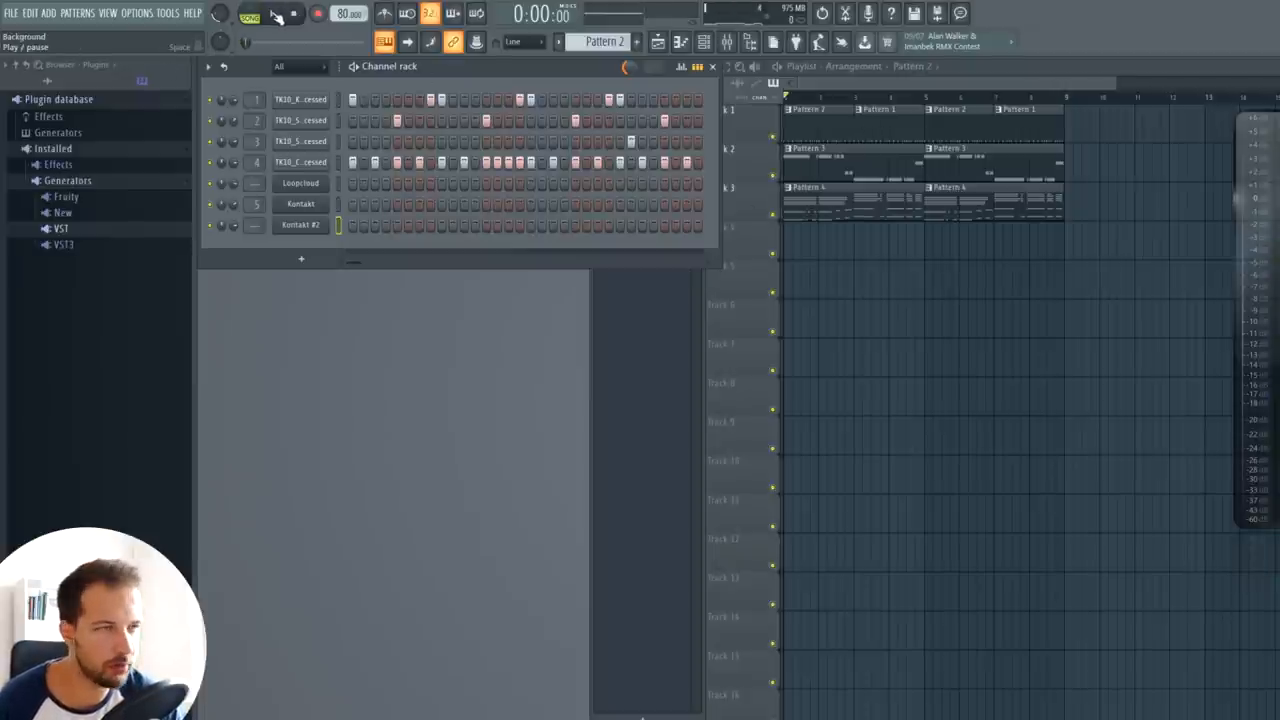
click(250, 14)
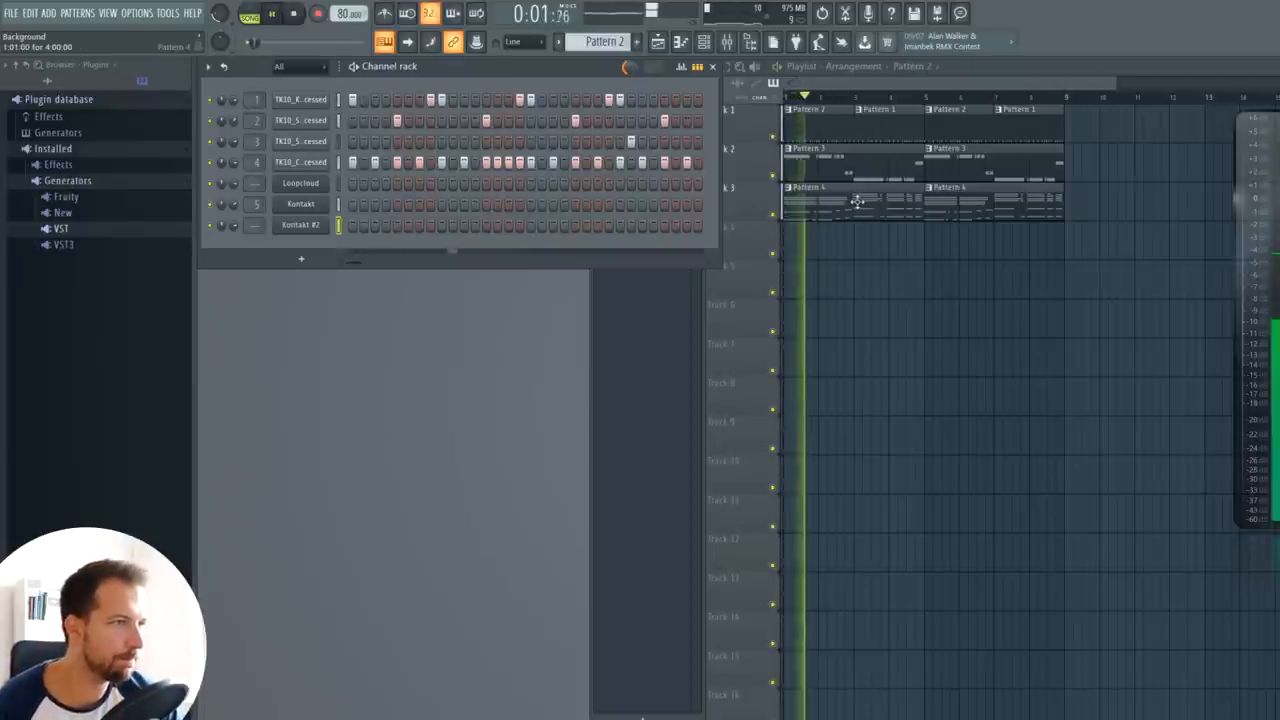
right_click(300, 224)
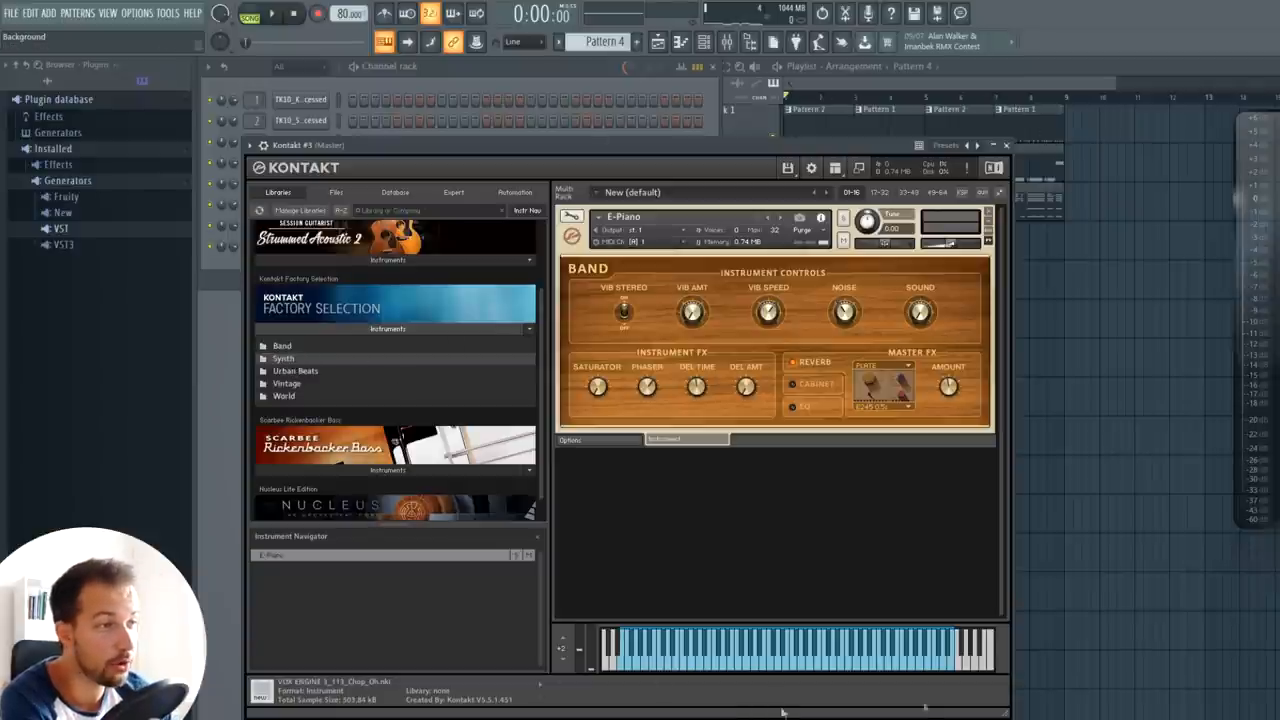
Step: Draw a melody note in the Kontakt #3 piano roll for Pattern 5
click(284, 358)
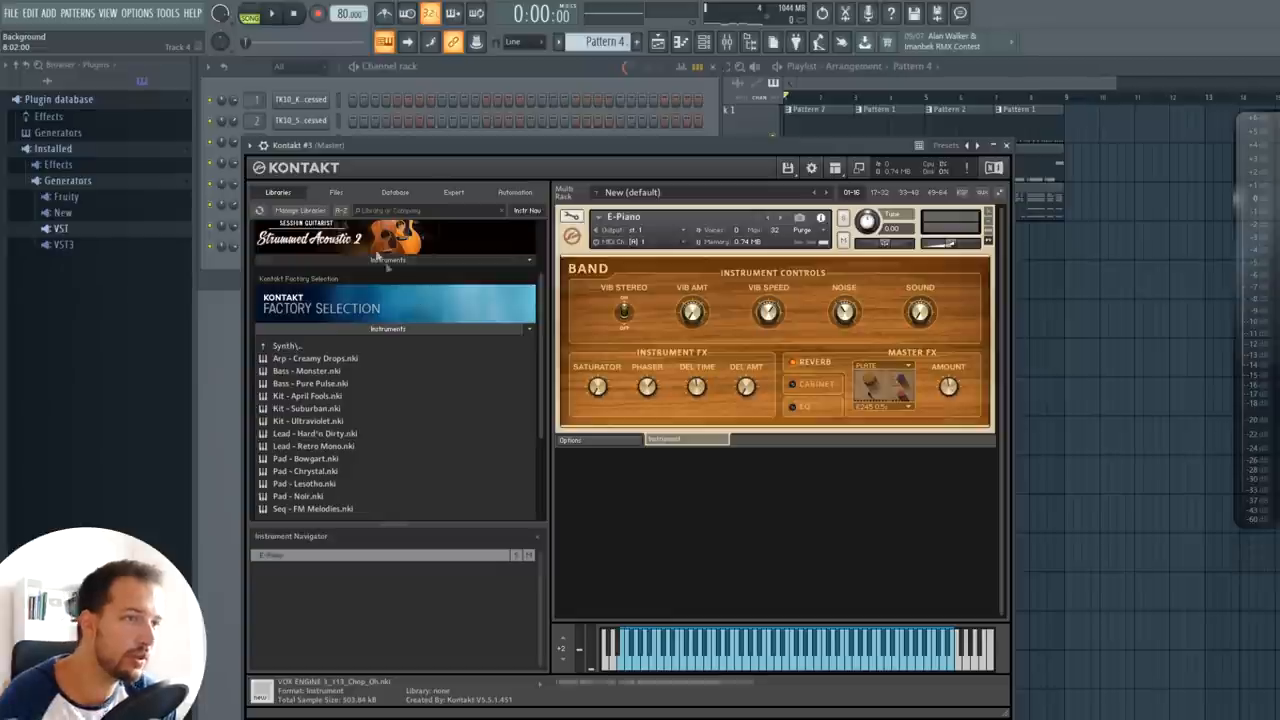
mouse_move(410, 344)
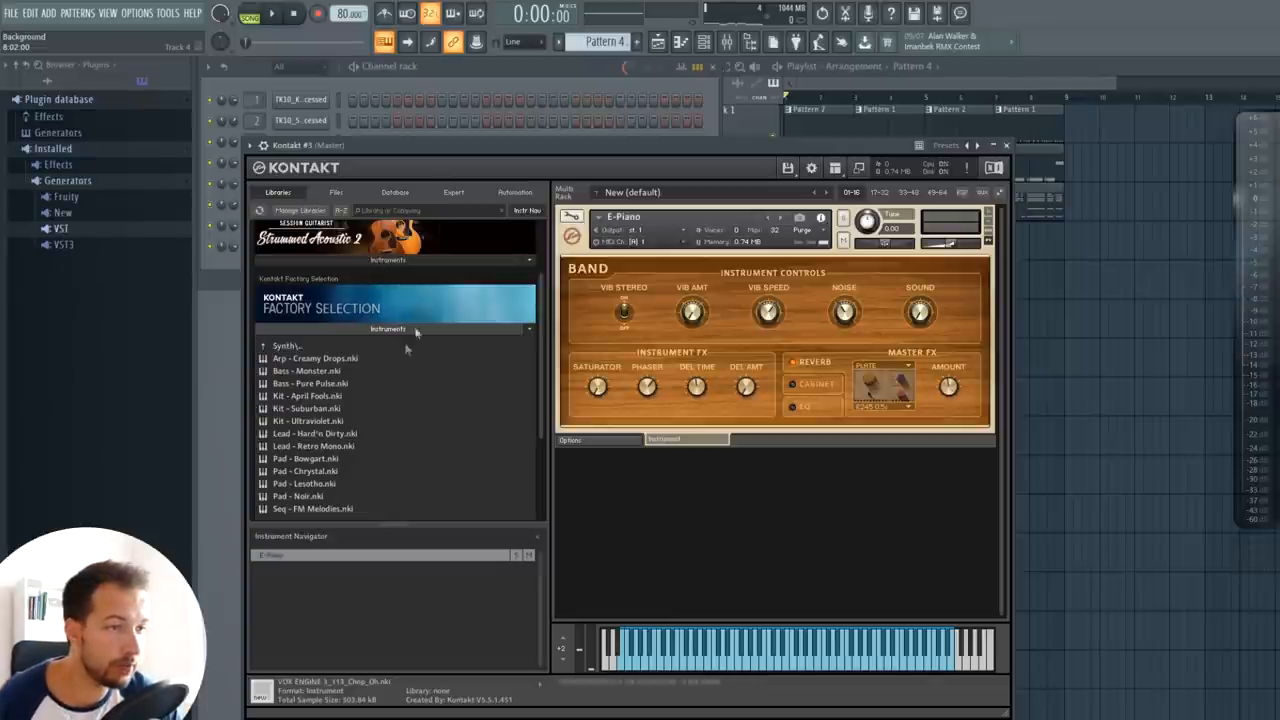
mouse_move(508, 374)
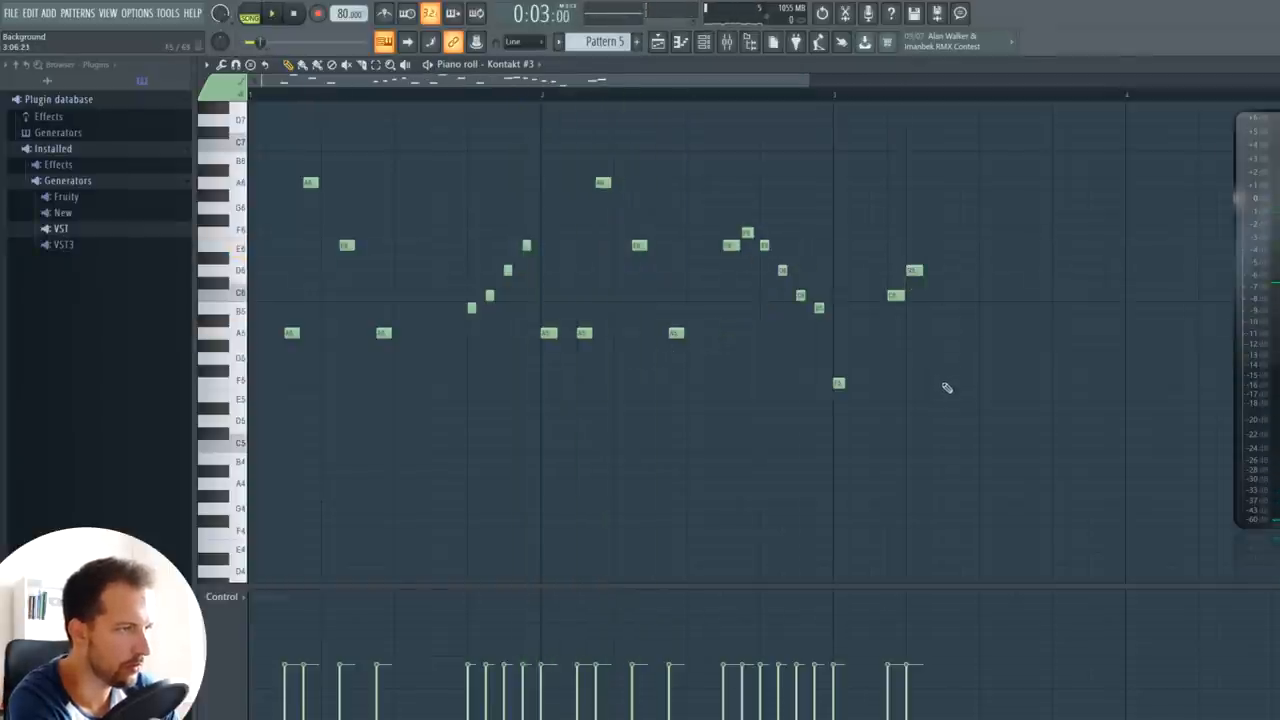
Step: Leave the melody piano roll and return to the playlist arrangement
click(950, 384)
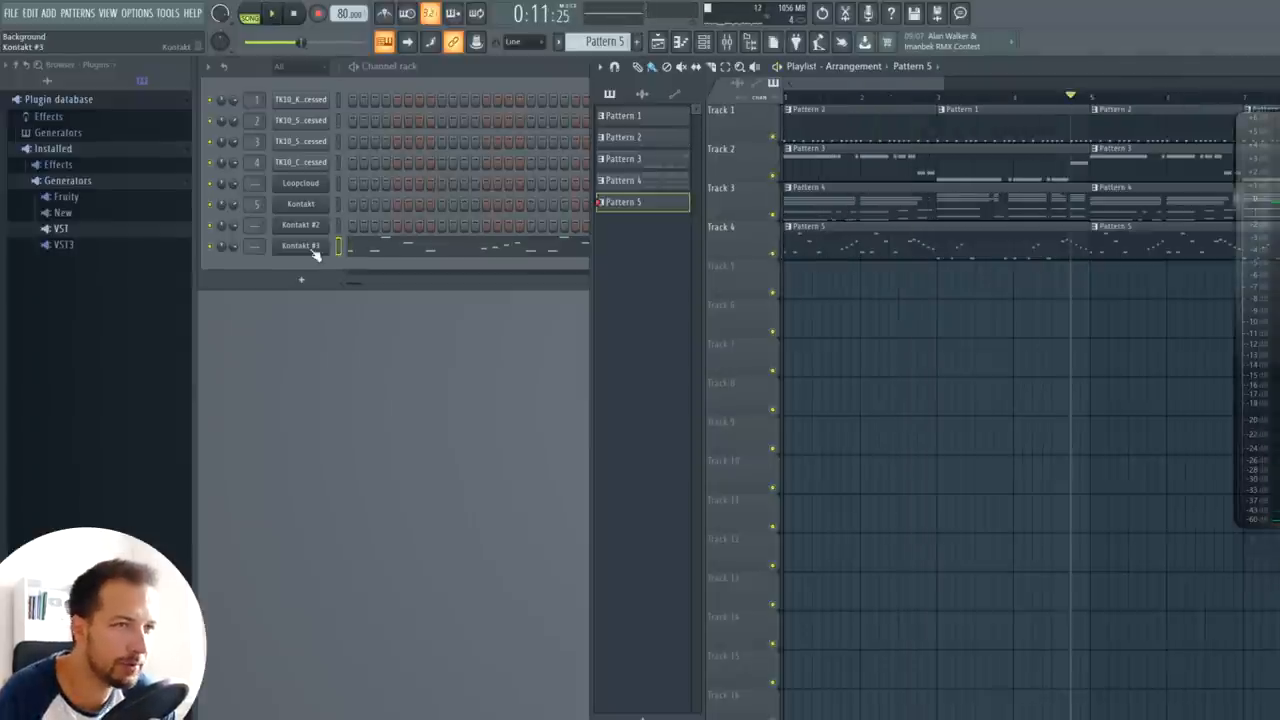
Step: Load Super VHS with Magic enabled on the Kontakt #3 mixer insert after the reverb
double_click(300, 244)
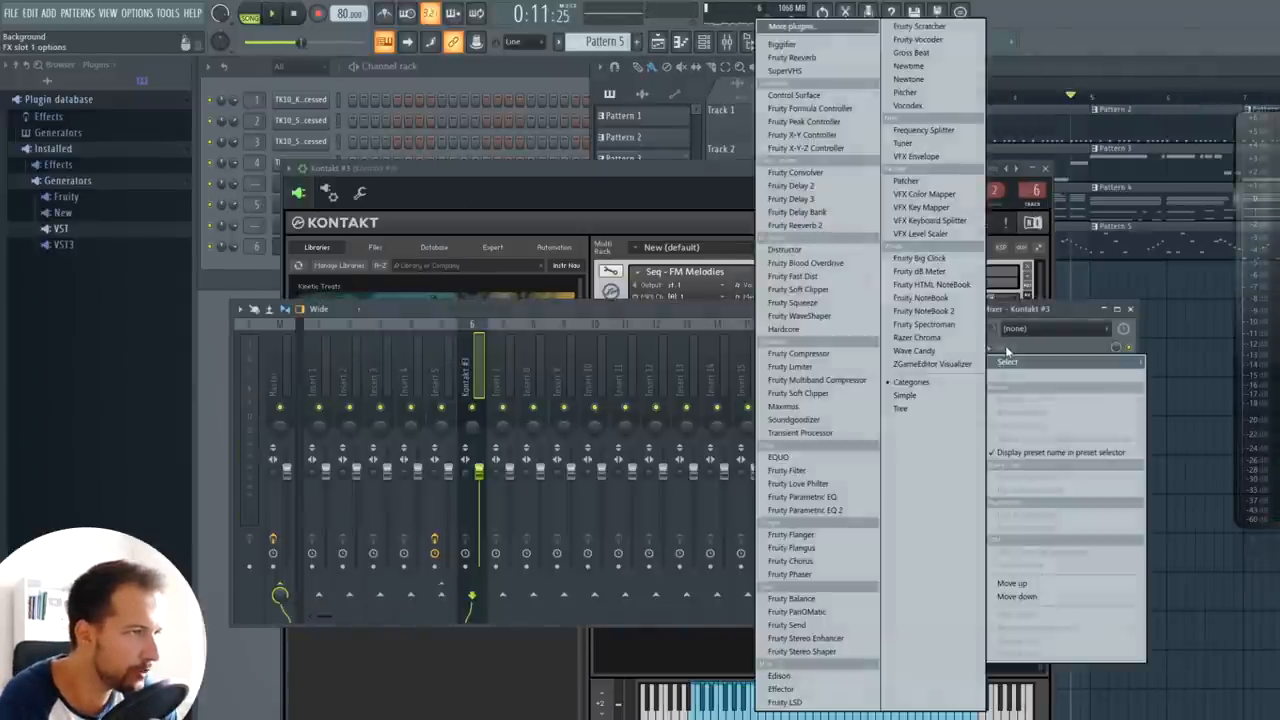
click(792, 56)
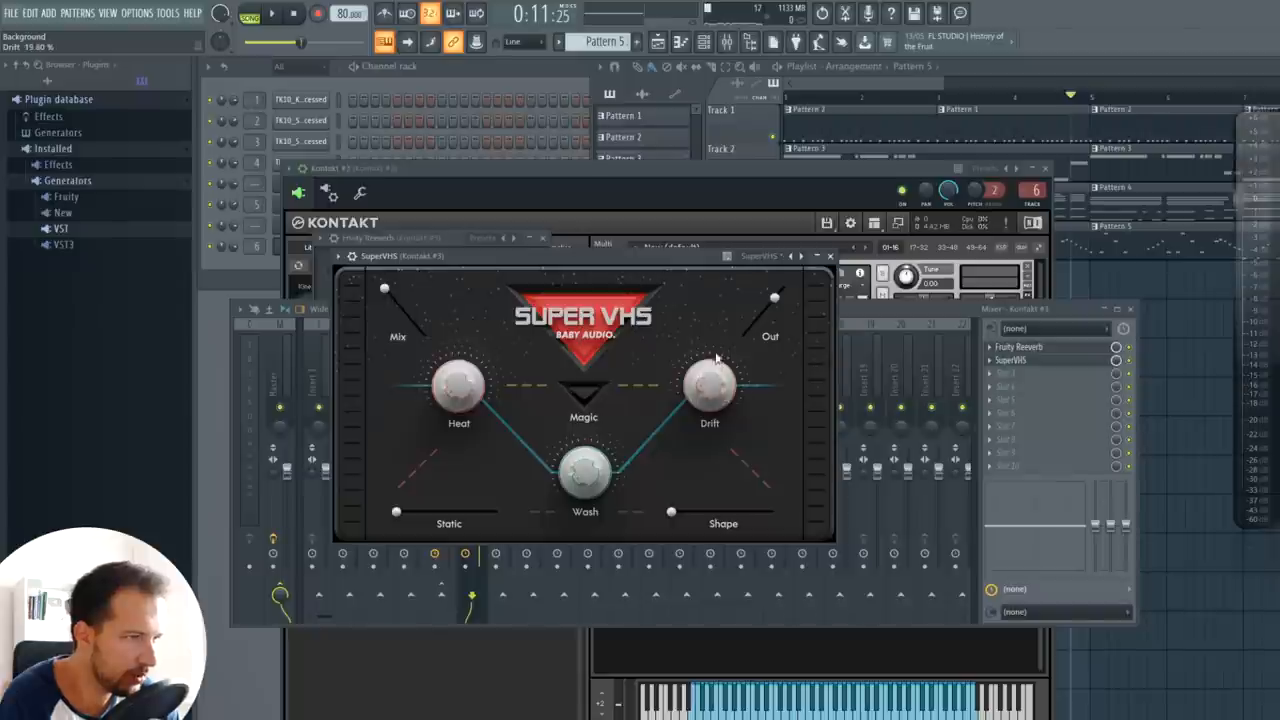
click(584, 392)
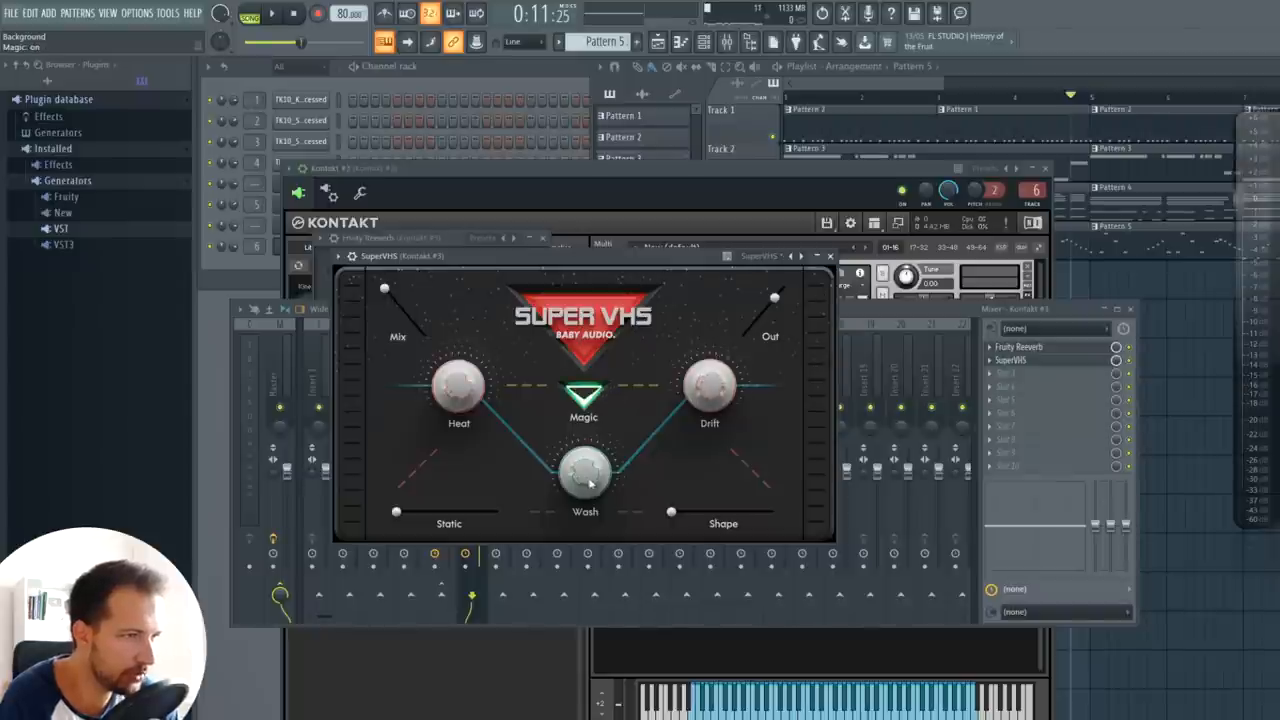
click(830, 256)
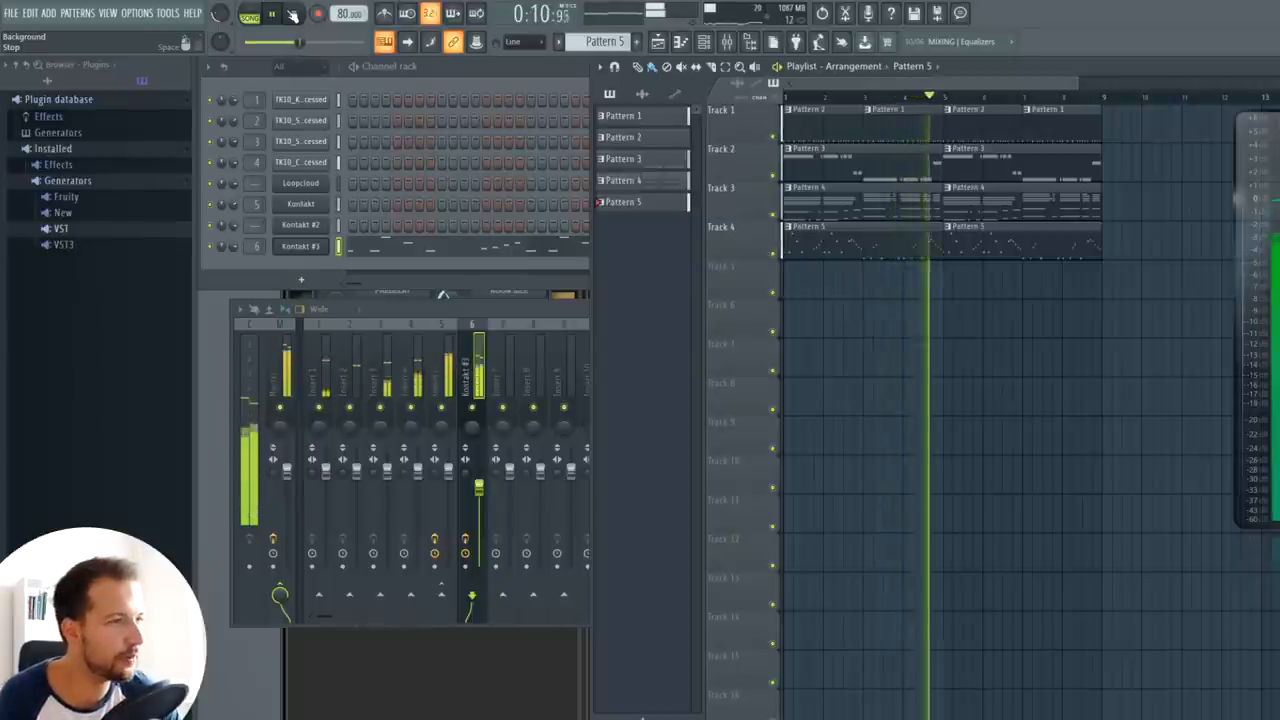
Step: Select Pattern 2 and show the TR30 kick's insert in the Mixer
click(622, 136)
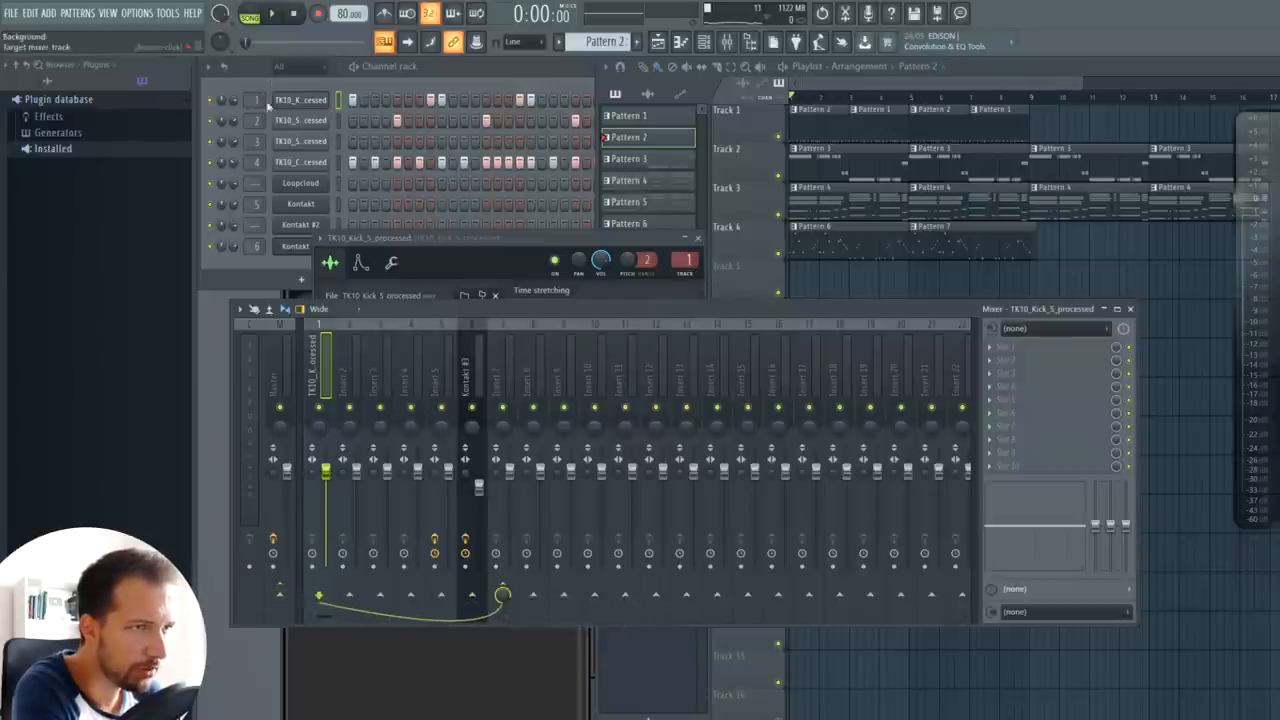
Step: Load Super VHS into an empty slot with Fruity Parametric EQ 2 in the slot below
click(504, 370)
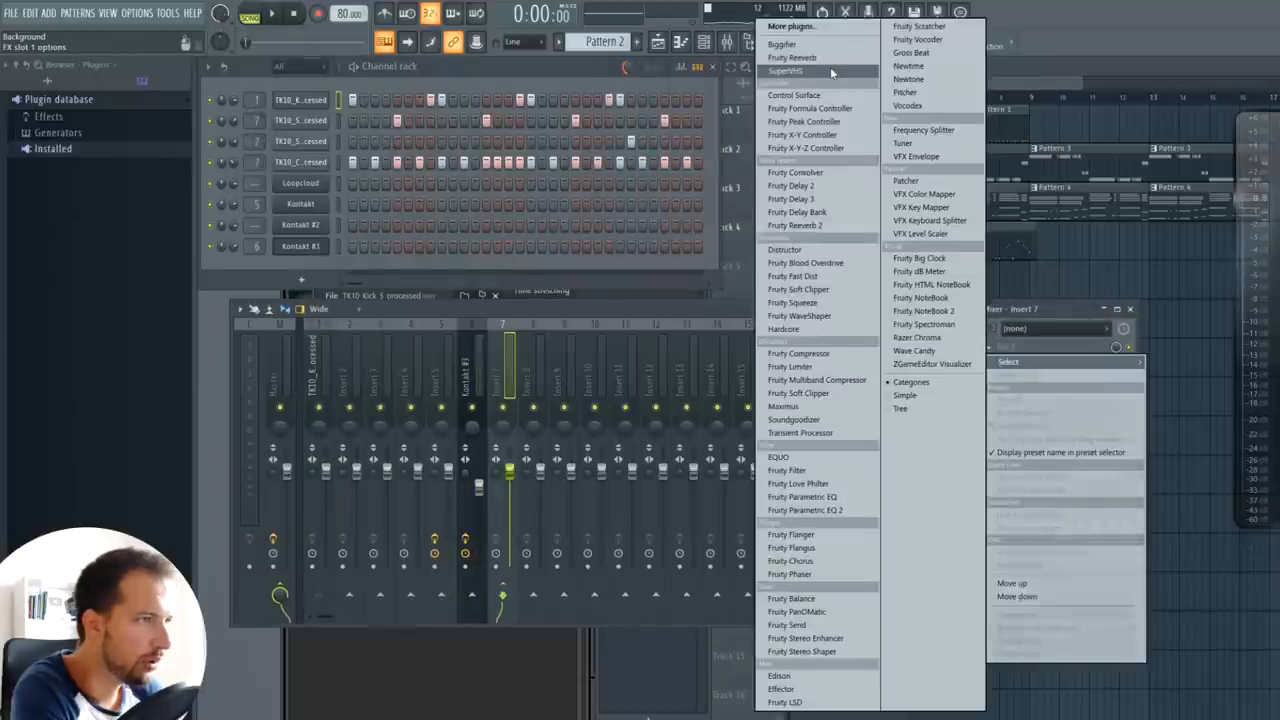
click(786, 72)
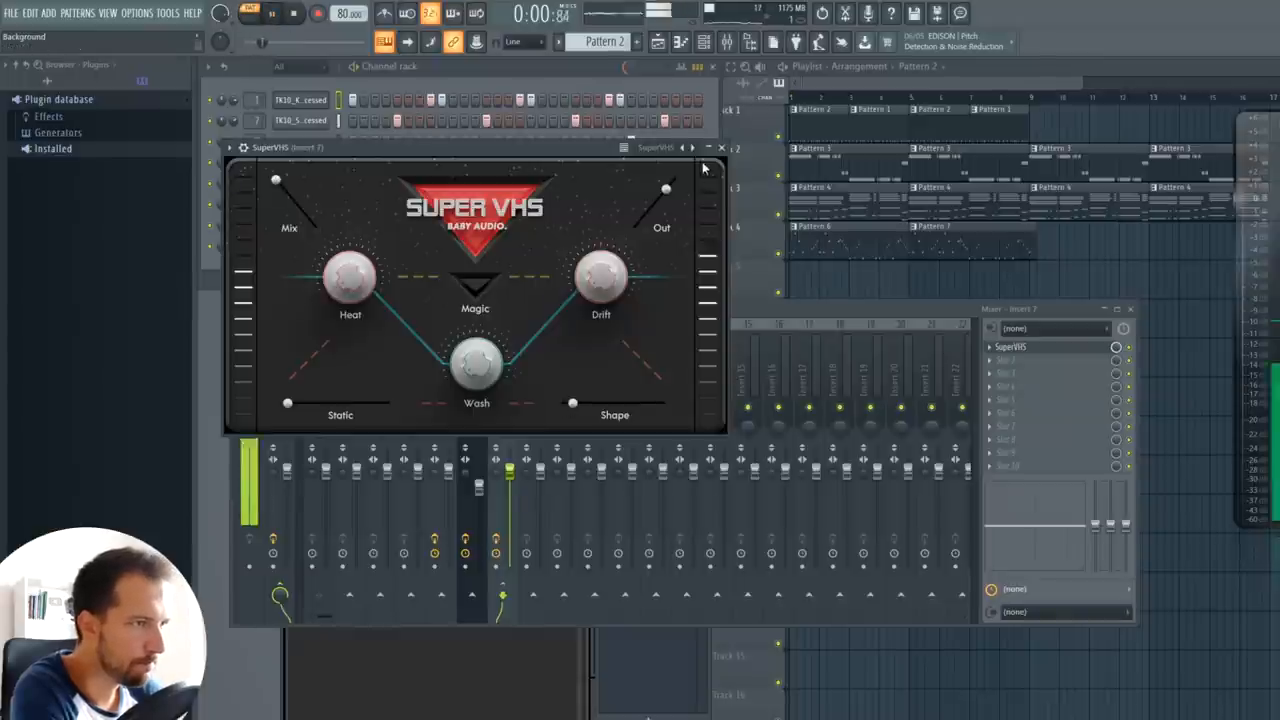
click(720, 148)
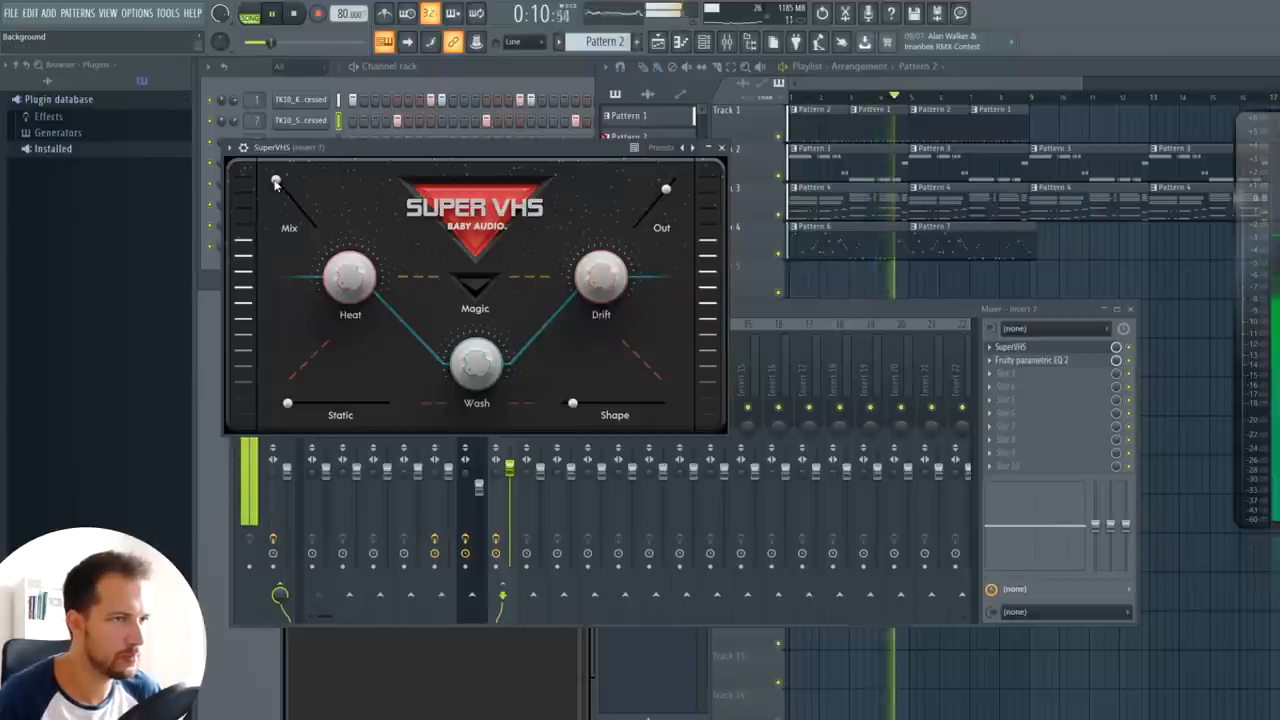
Step: Lower the Super VHS Mix knob to roughly 15% for a subtle effect
drag(276, 182, 296, 204)
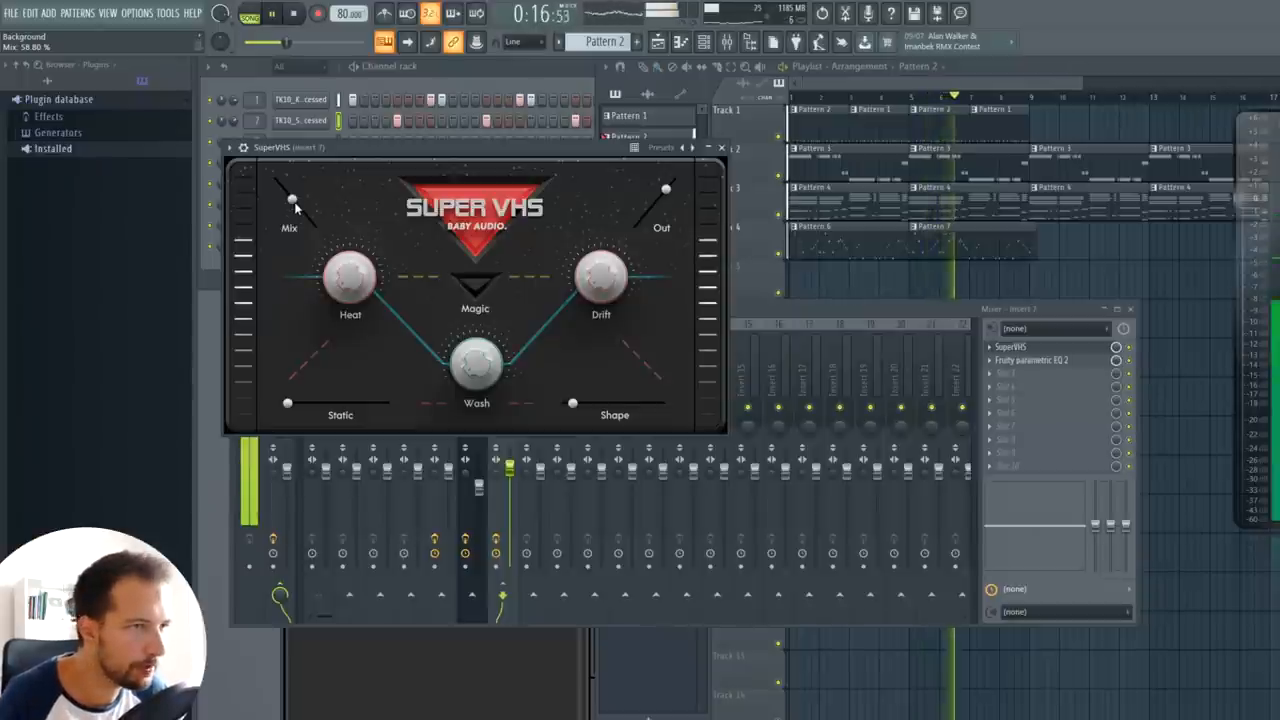
drag(292, 200, 316, 228)
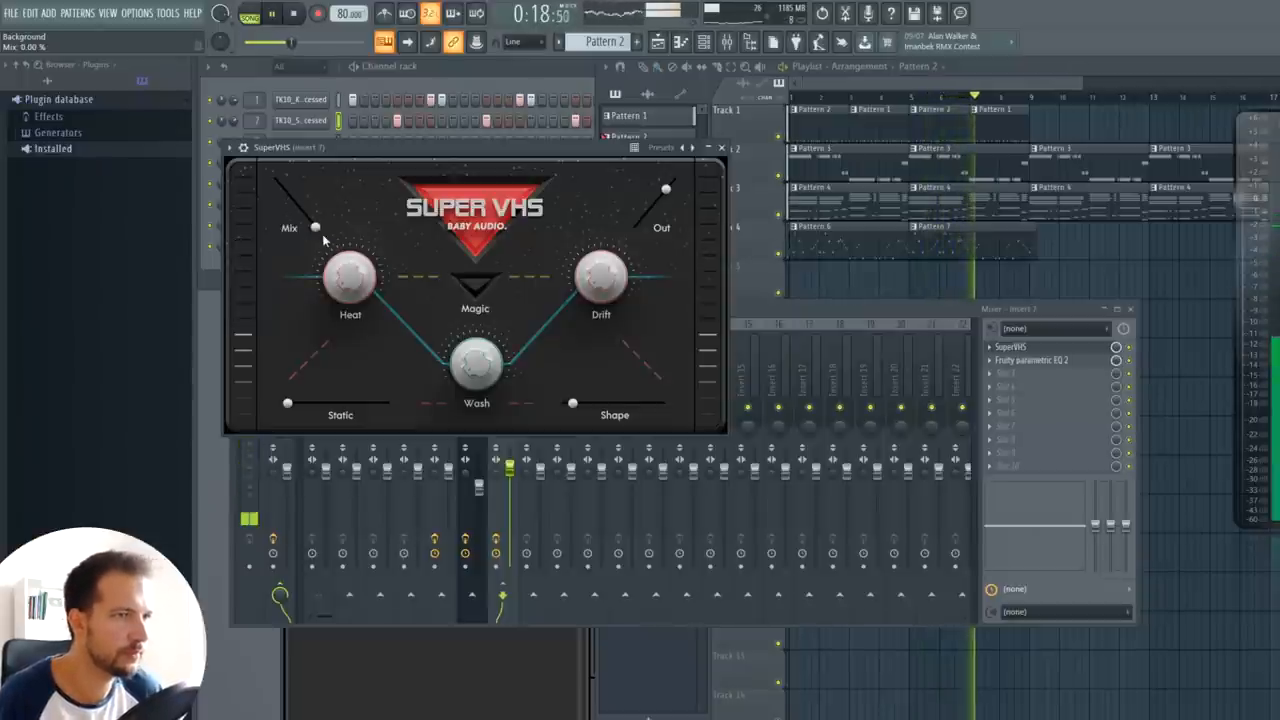
drag(316, 228, 304, 206)
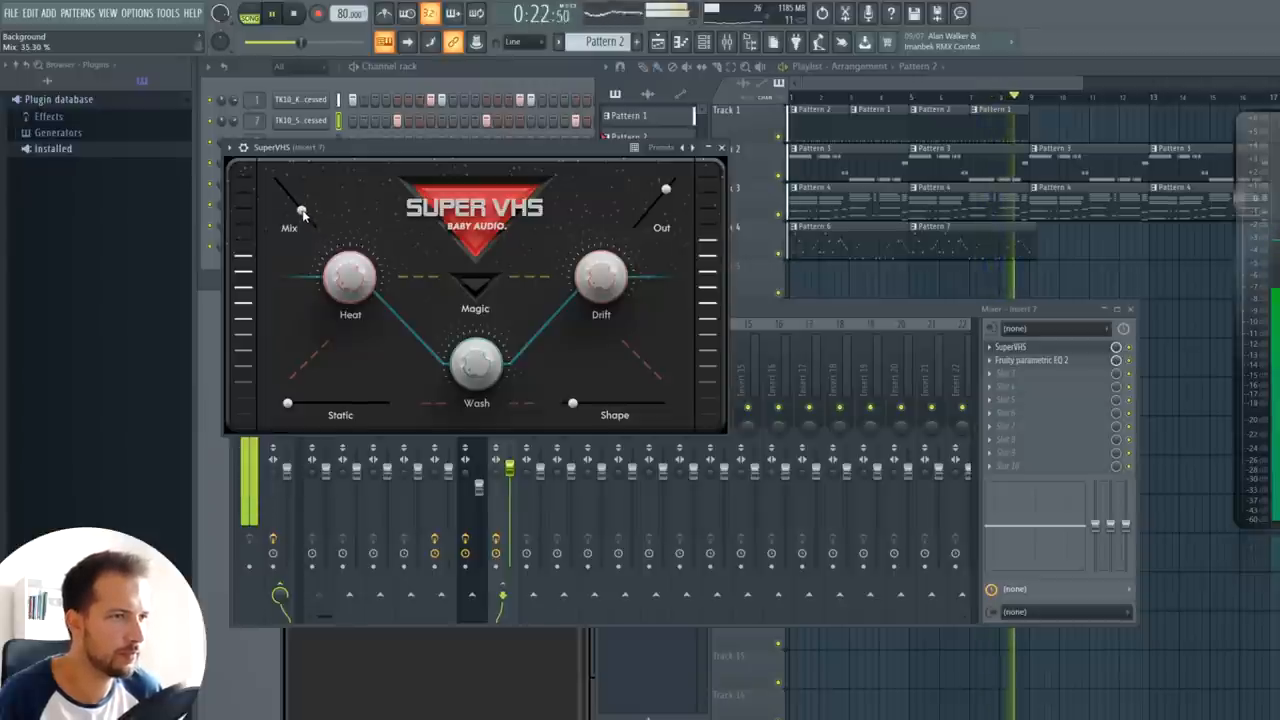
click(720, 148)
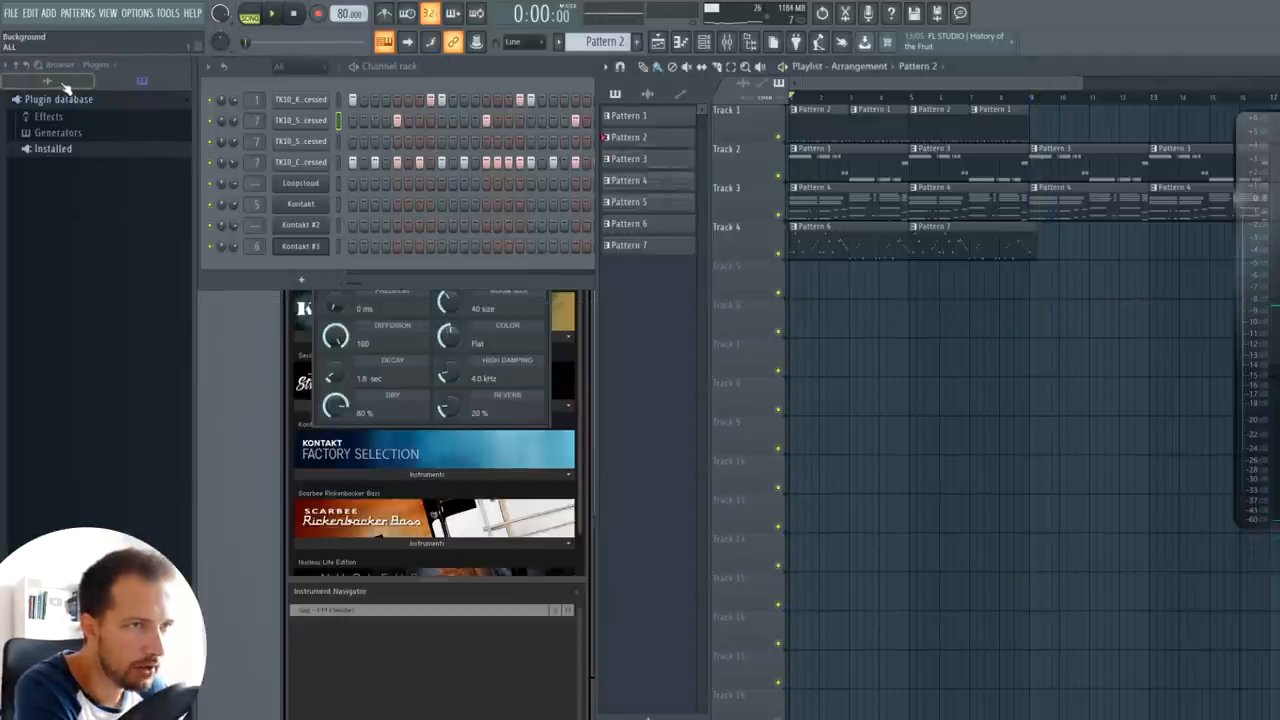
Step: Load KSHMR Crash_19_Drum_Machine from the browser and add Fruity Reverb, adjusting its Decay
click(48, 80)
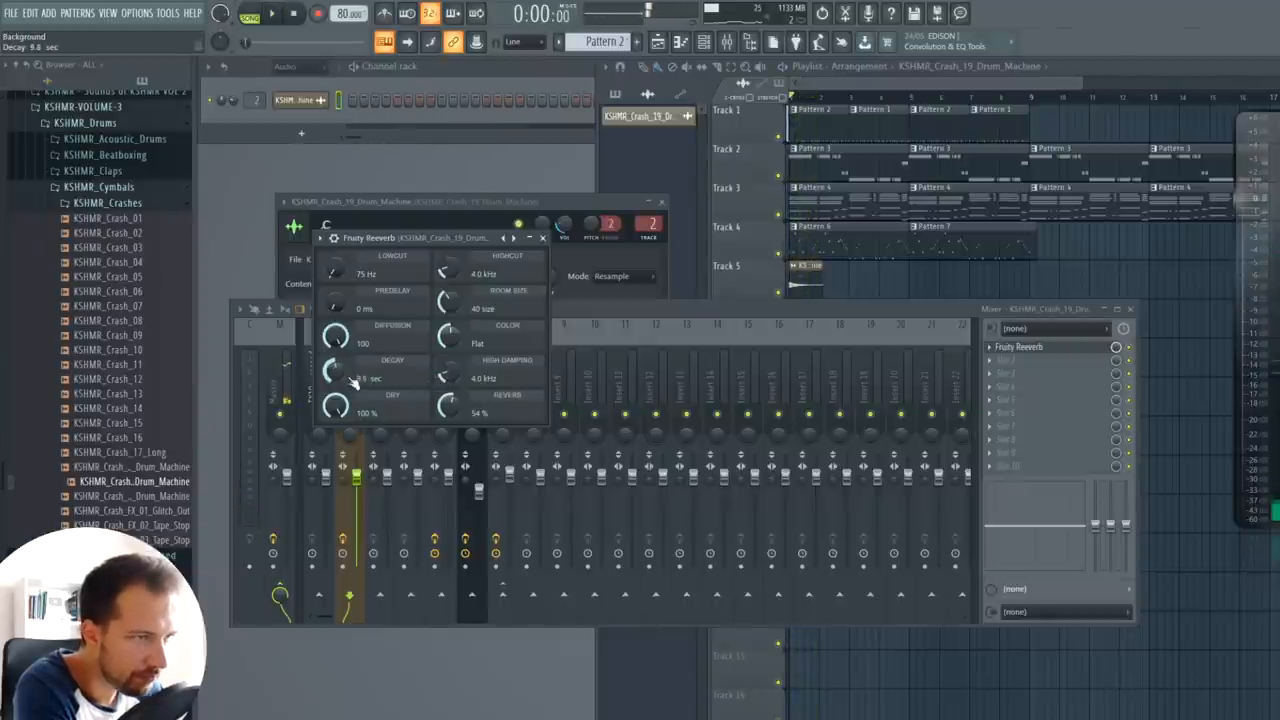
drag(448, 372, 448, 390)
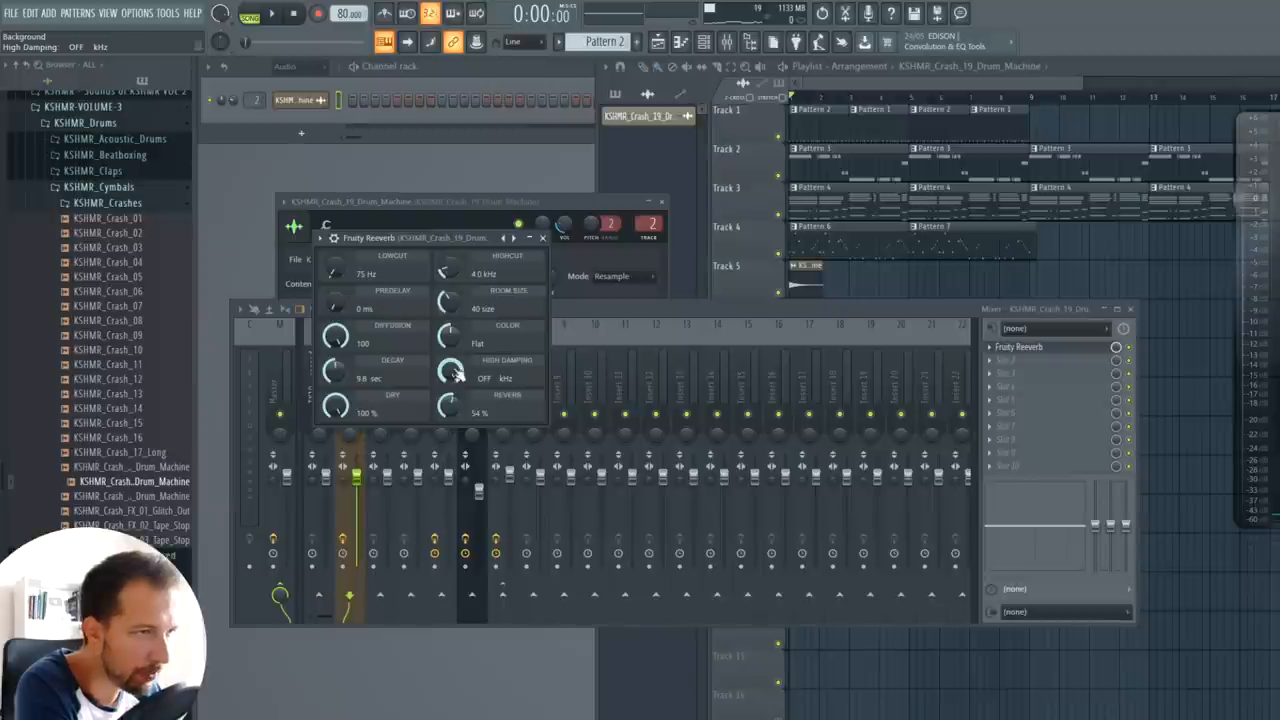
click(272, 12)
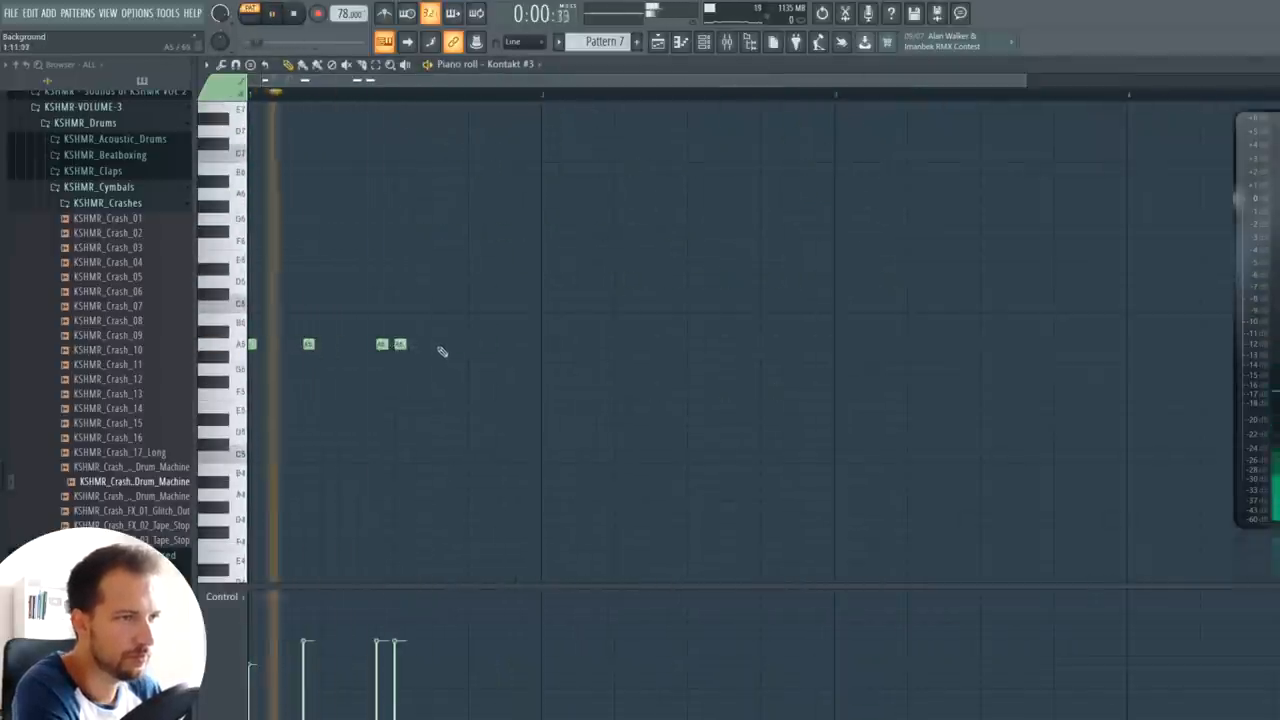
Step: Add single-pitch notes to Pattern 7's piano roll and place crash clips on tracks 5 and 6
click(456, 344)
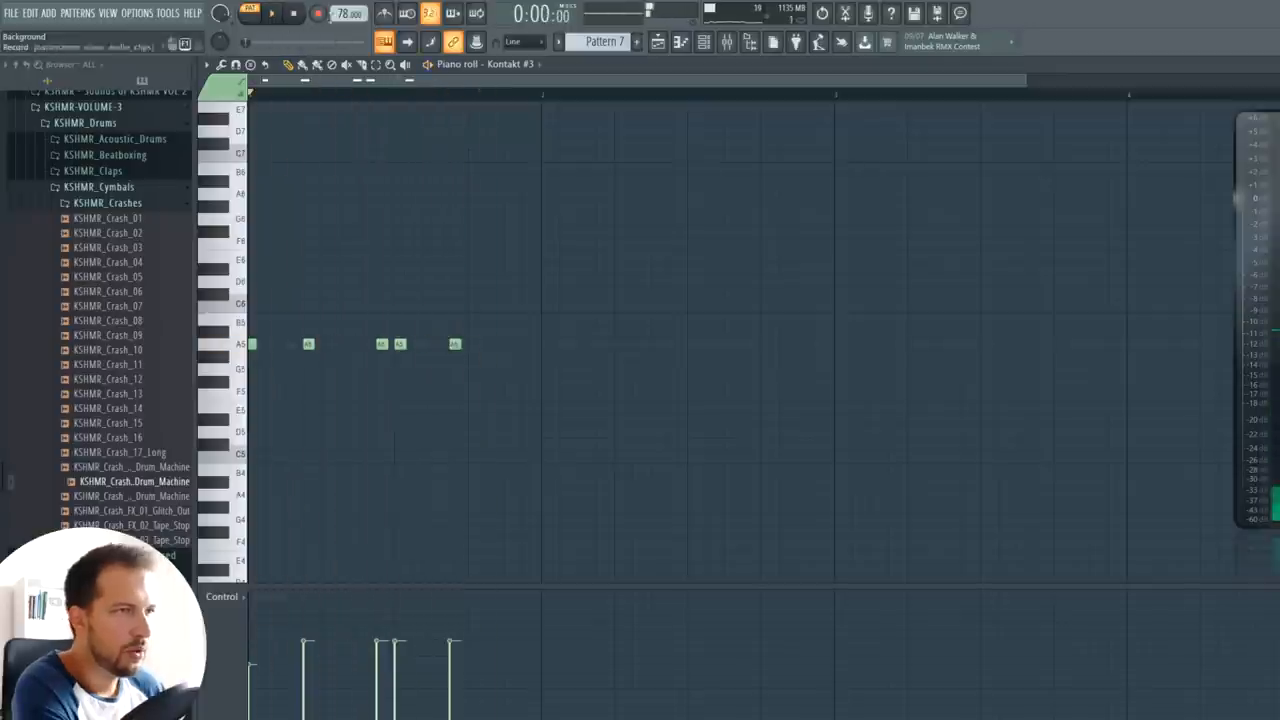
click(272, 12)
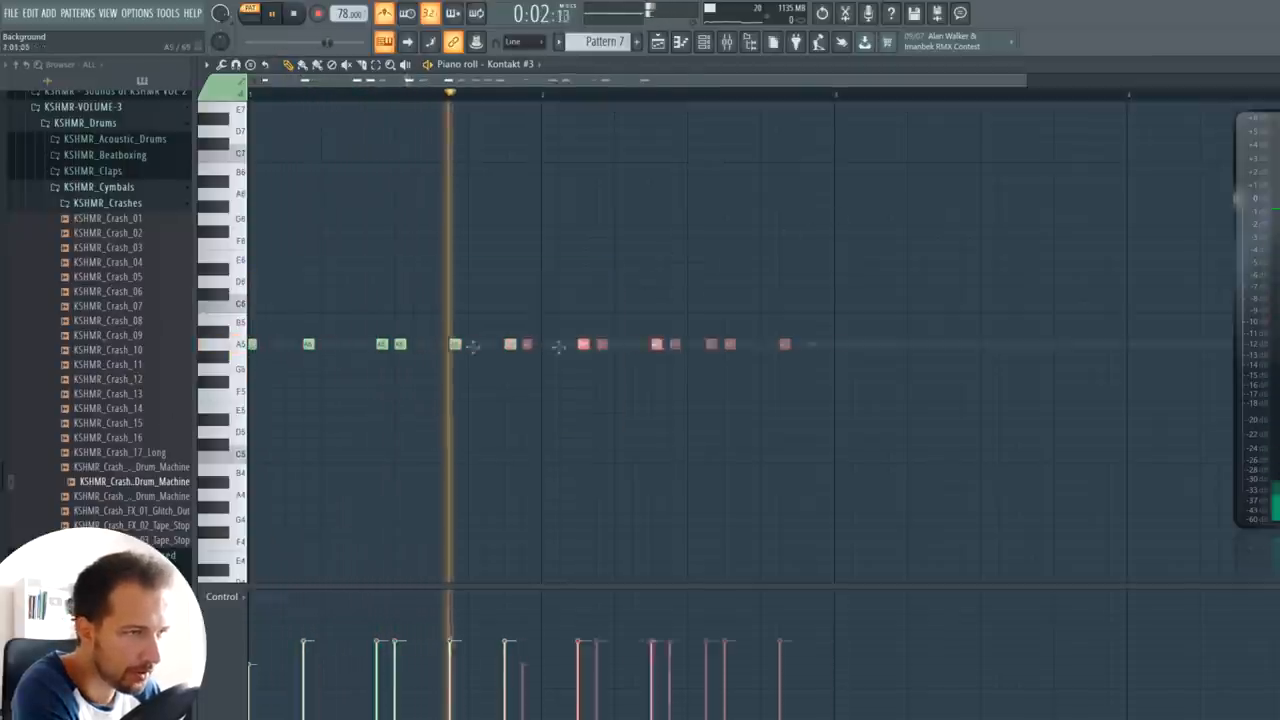
click(292, 12)
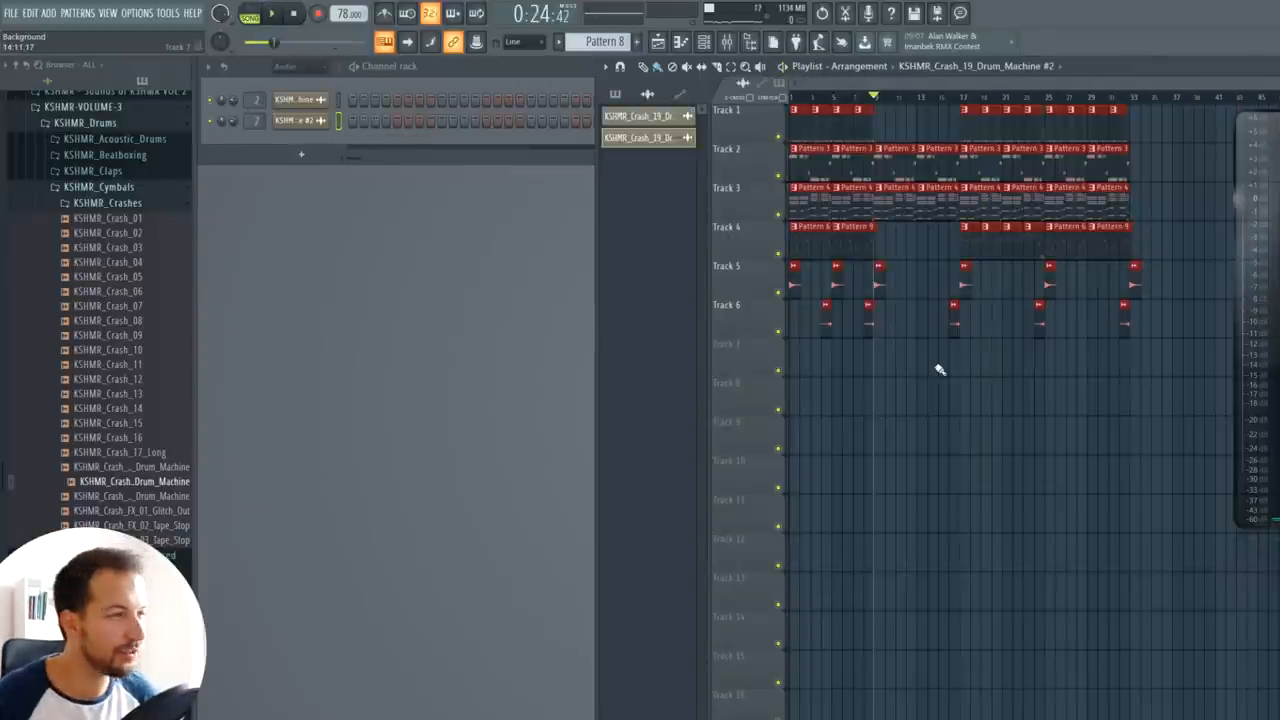
mouse_move(944, 364)
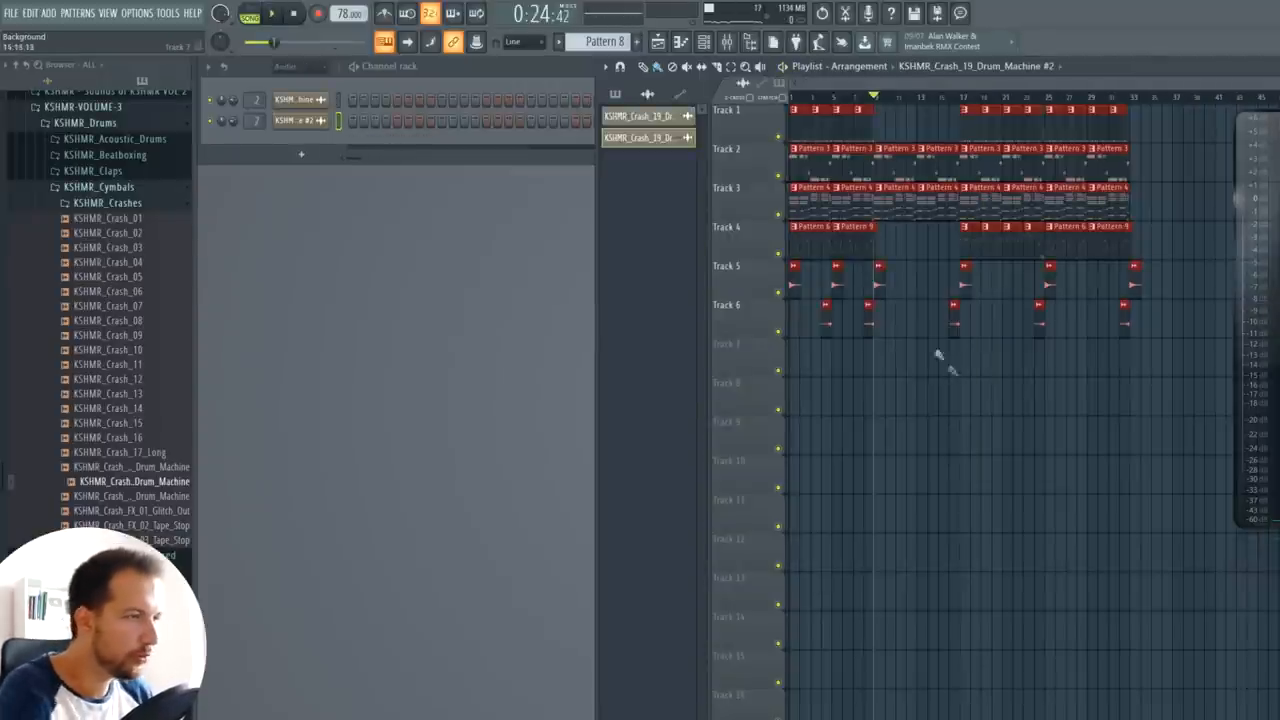
Step: Shift patterns later for an intro and add Parametric EQ 2 frequency and Mix automation clips
click(628, 160)
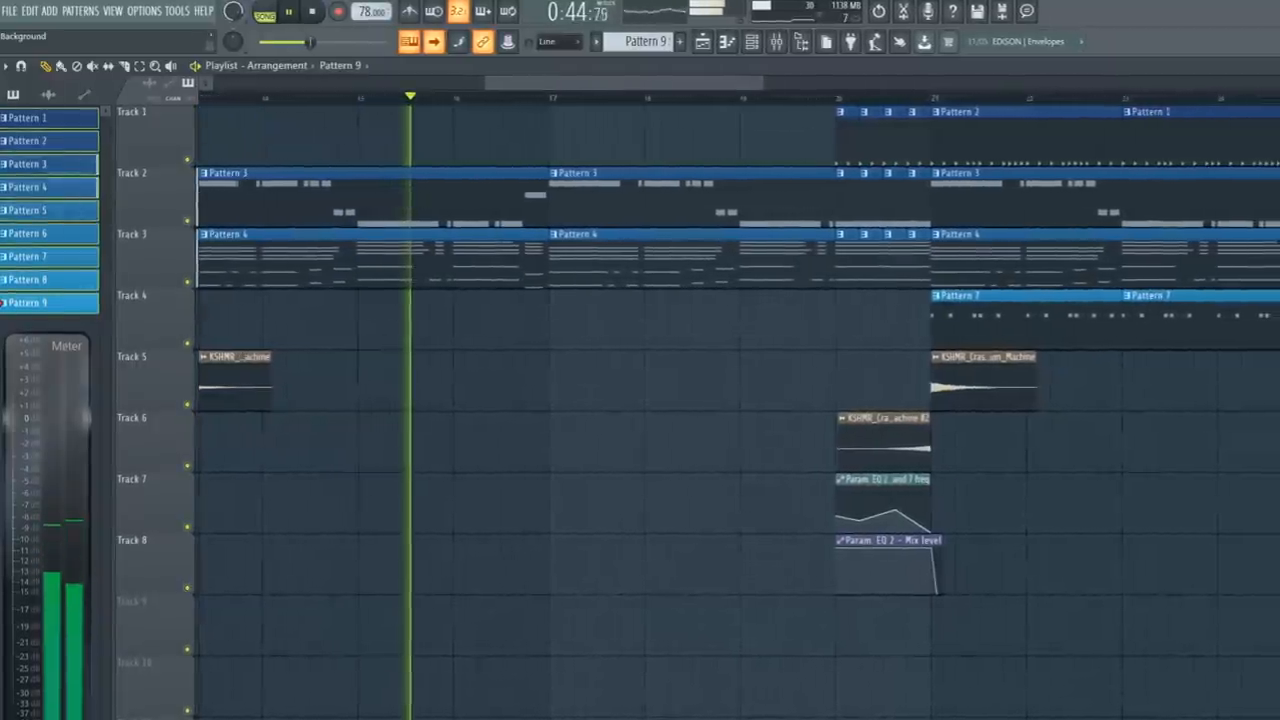
scroll(right, 3)
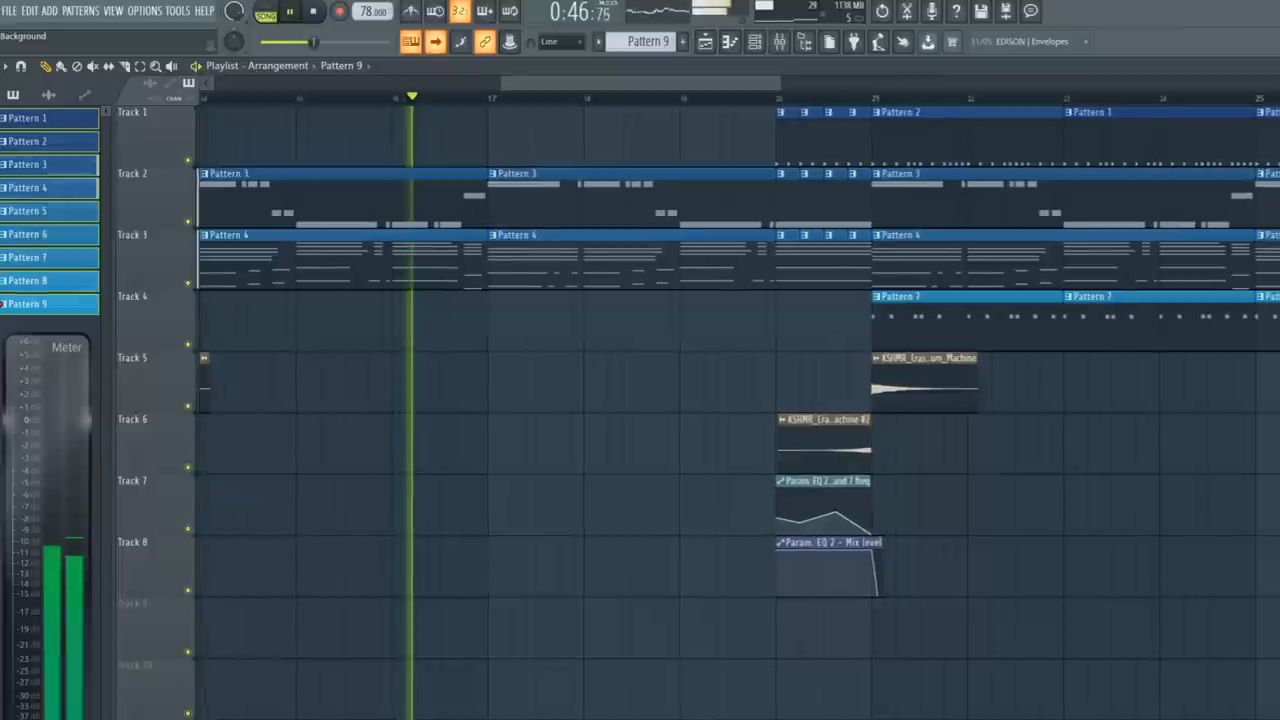